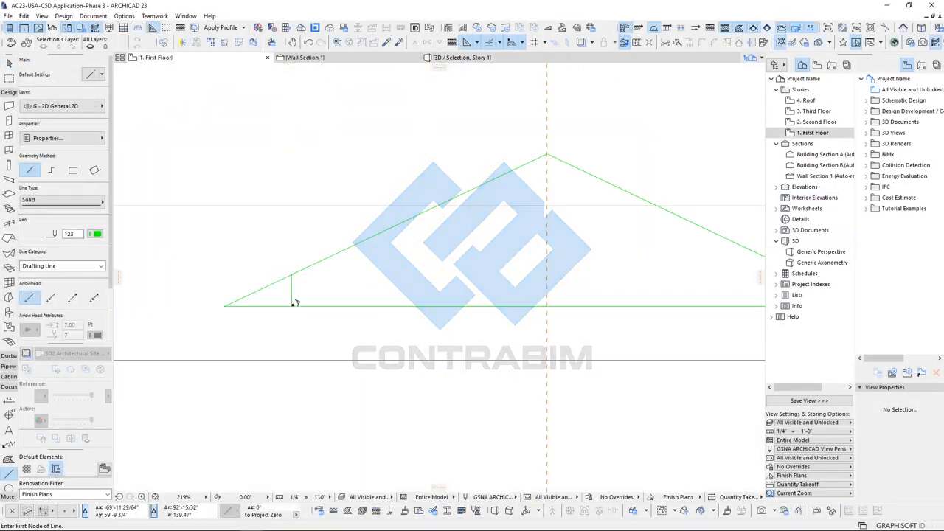
Finish the truss outline, save it as the Truss 1 library part, and orbit the 3D view.
left_click(94, 233)
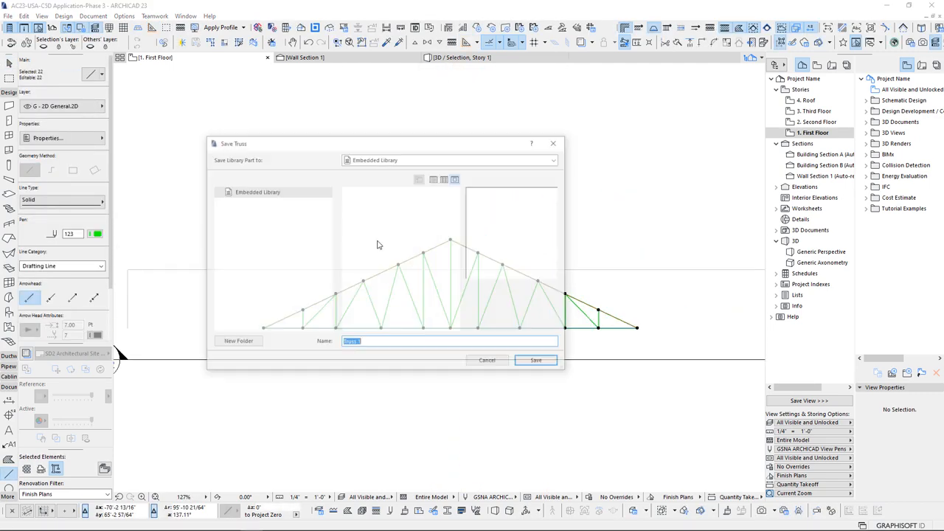
left_click(535, 360)
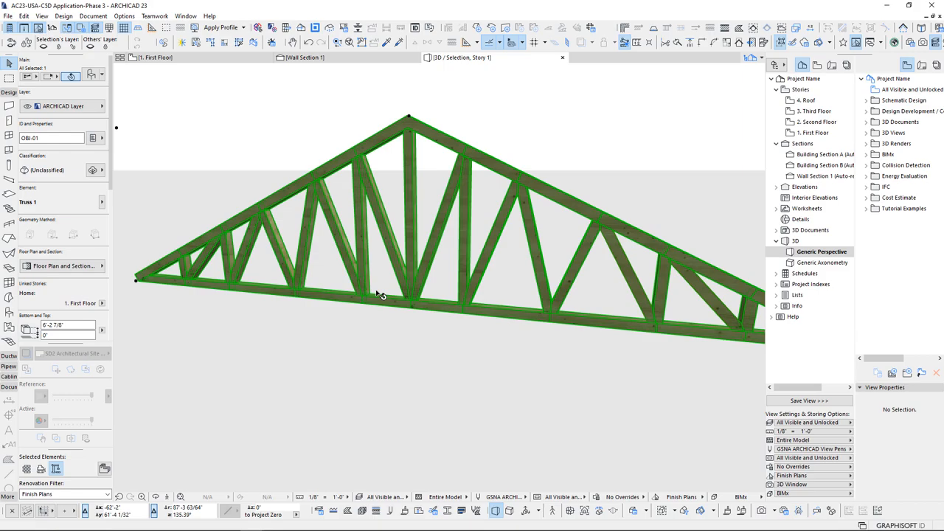
left_click_drag(377, 295, 441, 387)
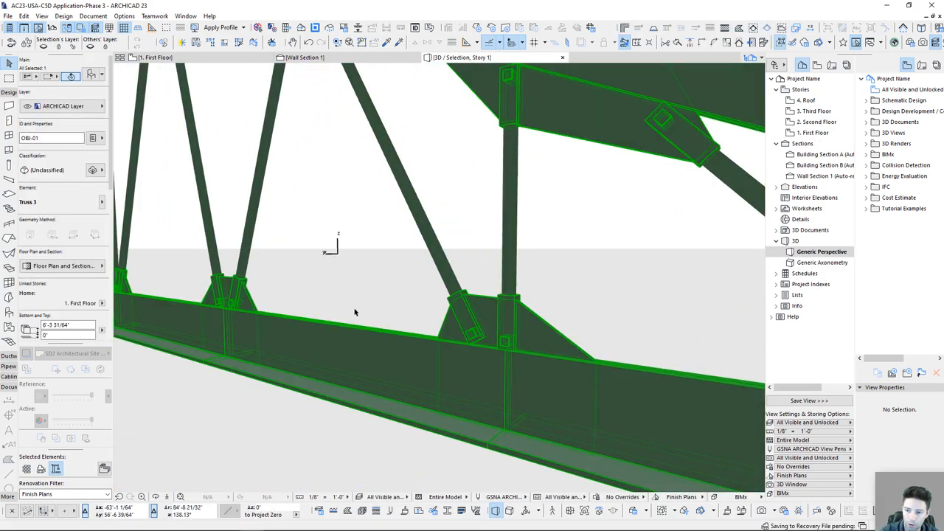
left_click_drag(354, 312, 464, 341)
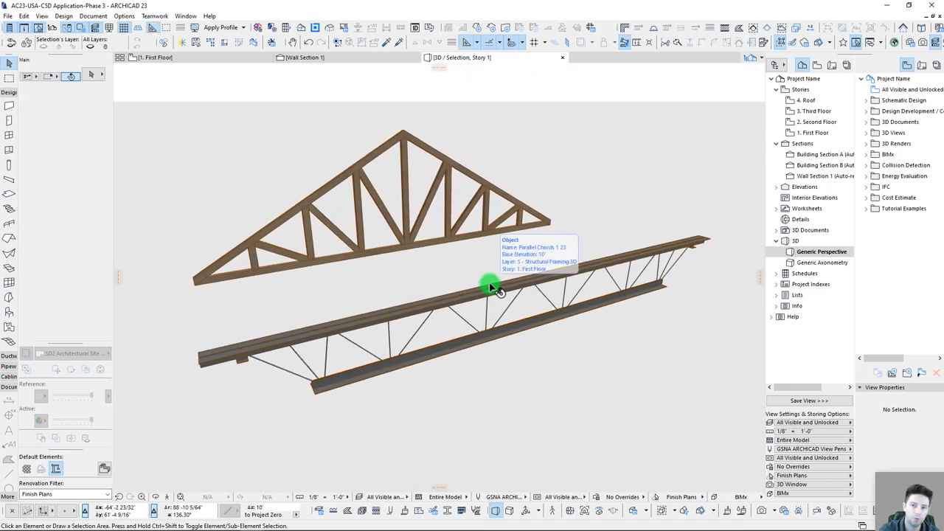
left_click(491, 288)
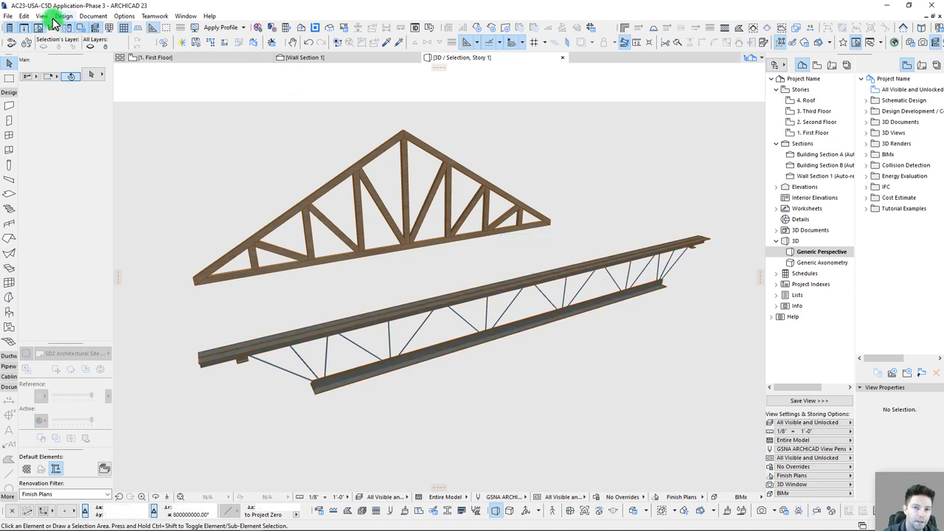
left_click(63, 16)
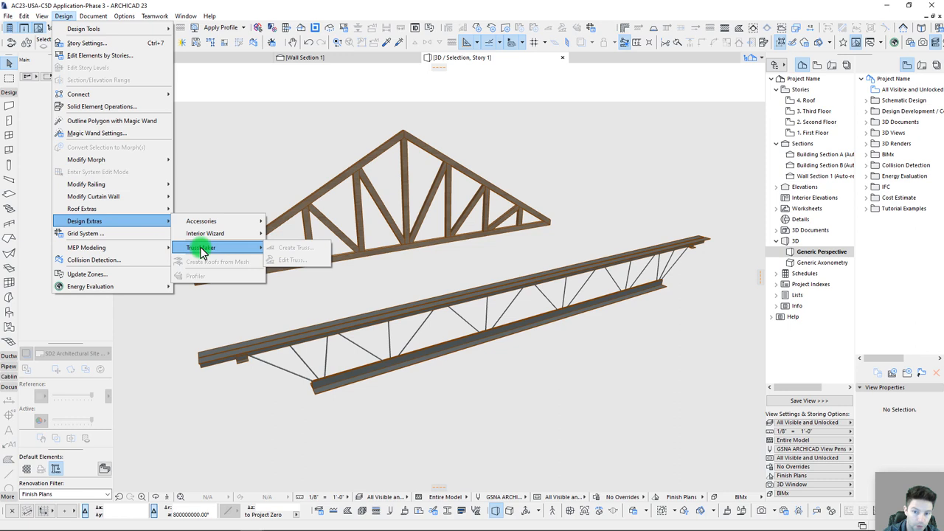
mouse_move(313, 253)
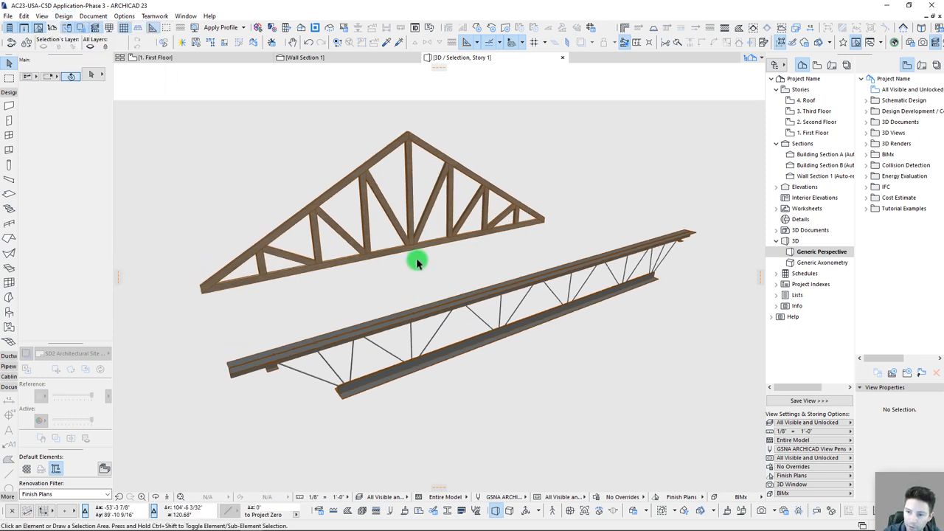
left_click_drag(417, 262, 520, 286)
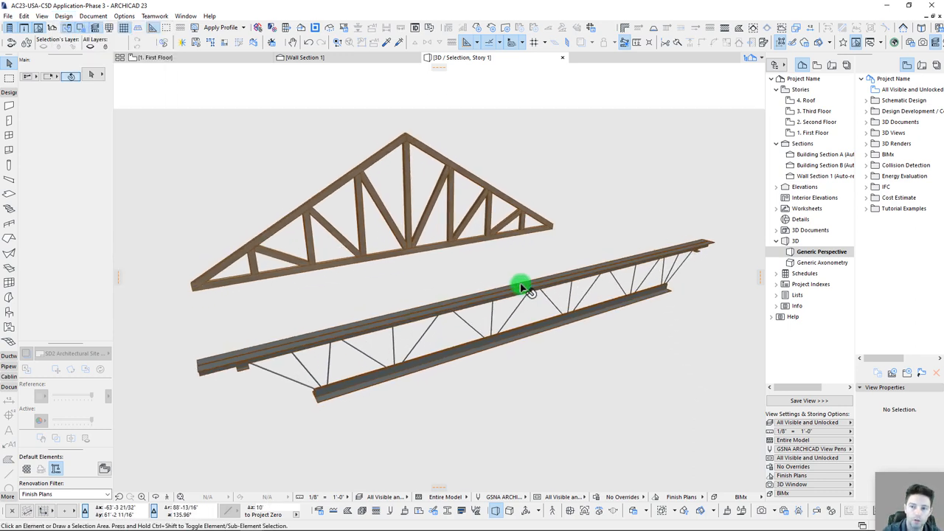
mouse_move(520, 286)
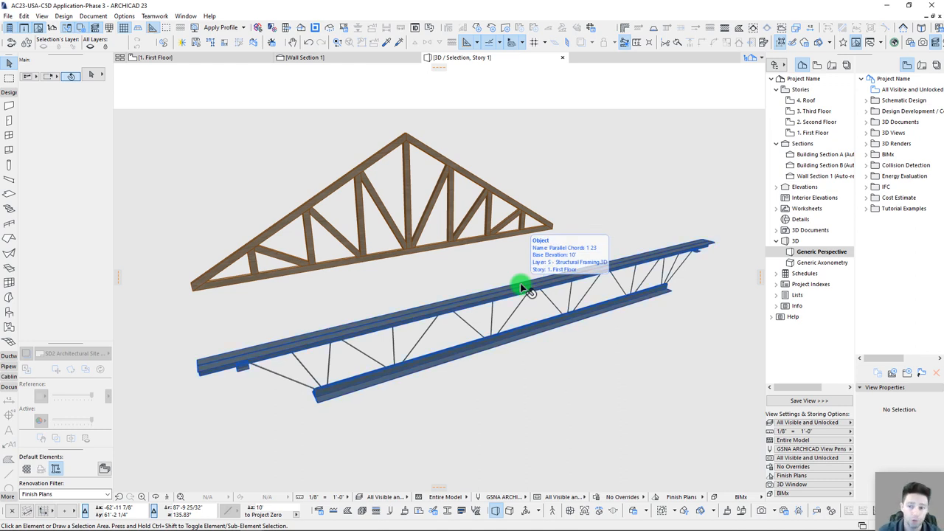
Set the steel open-web joist to Parallel Chords 1, K series, and edit its panel count.
left_click(520, 284)
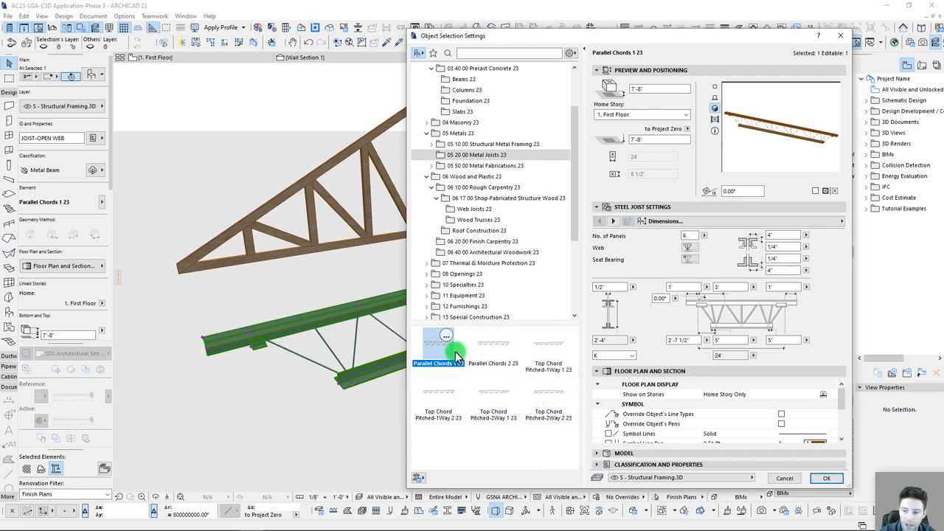
left_click(492, 347)
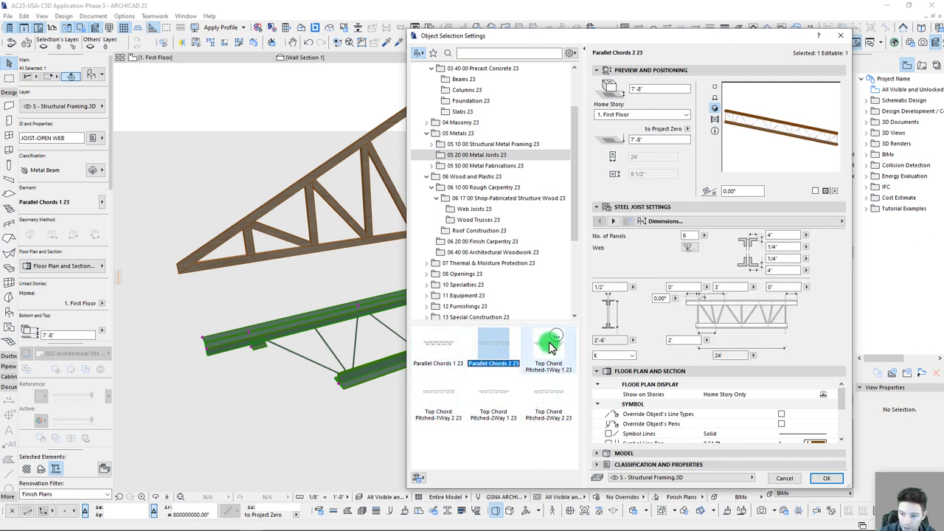
left_click(547, 347)
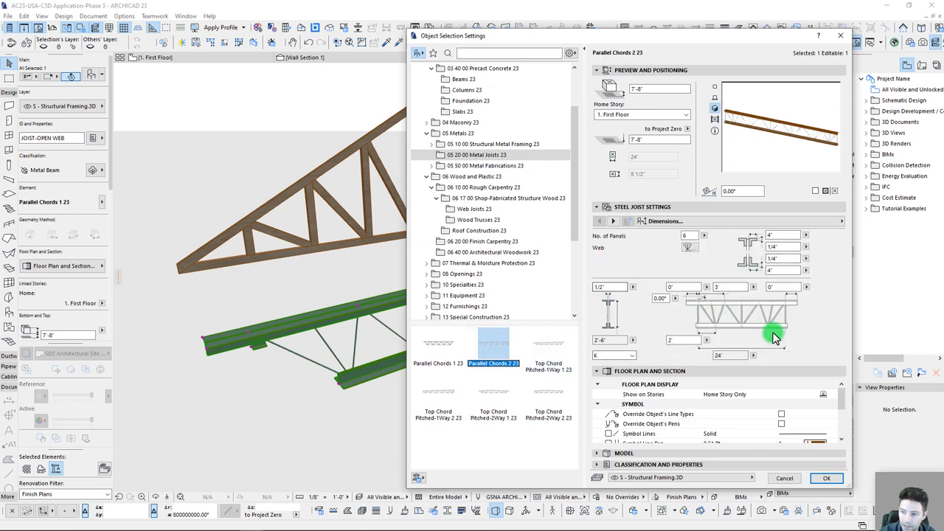
left_click(437, 345)
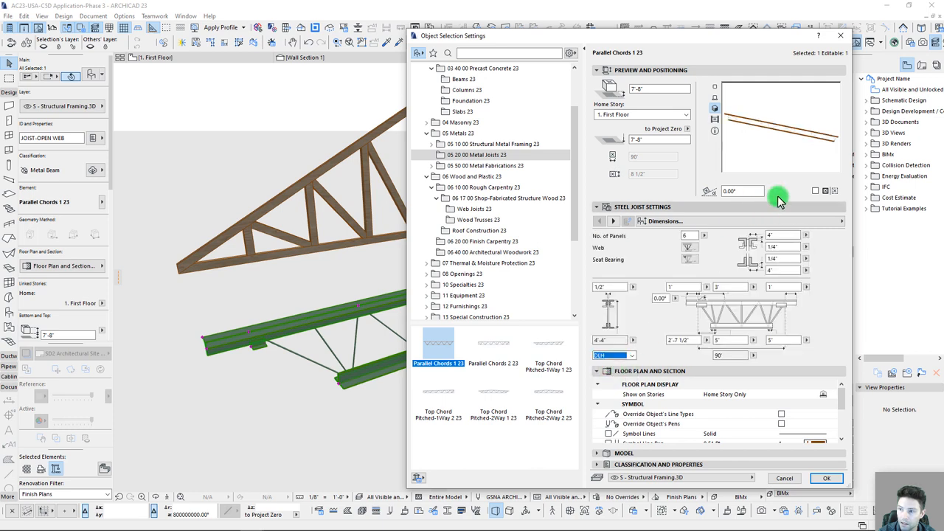
left_click(613, 355)
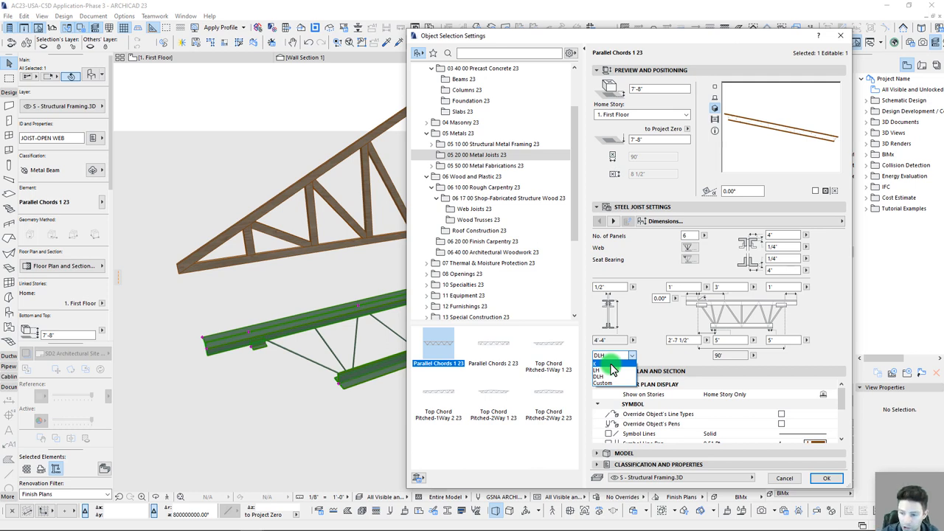
left_click(599, 368)
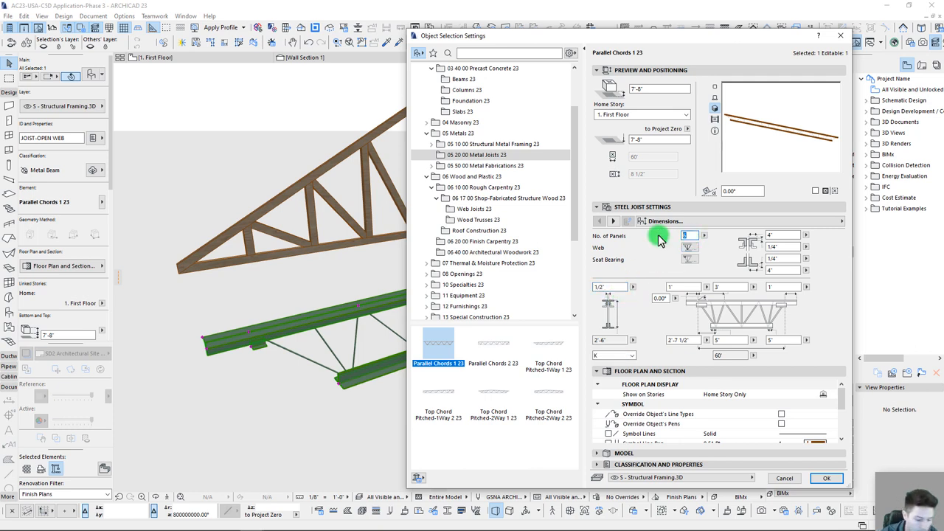
left_click(693, 245)
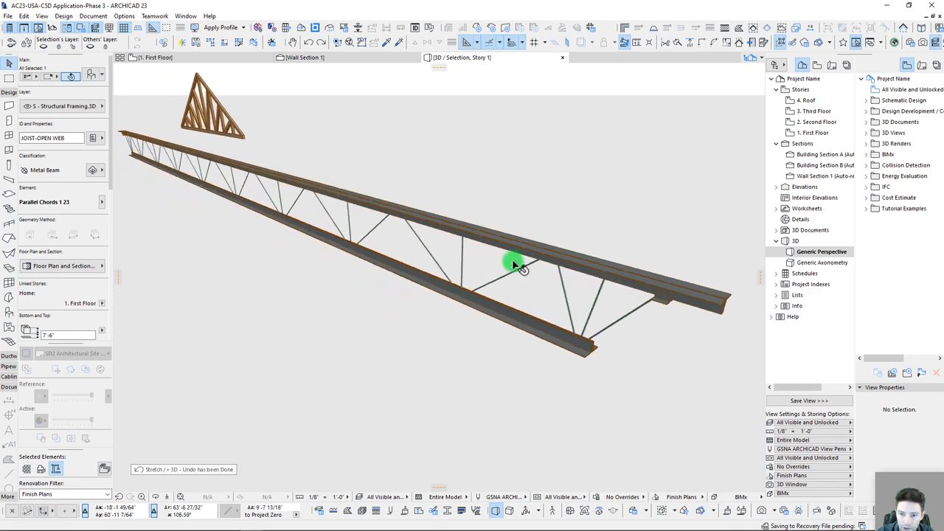
Orbit the 3D view around the lengthened open-web joist.
left_click_drag(516, 266, 446, 239)
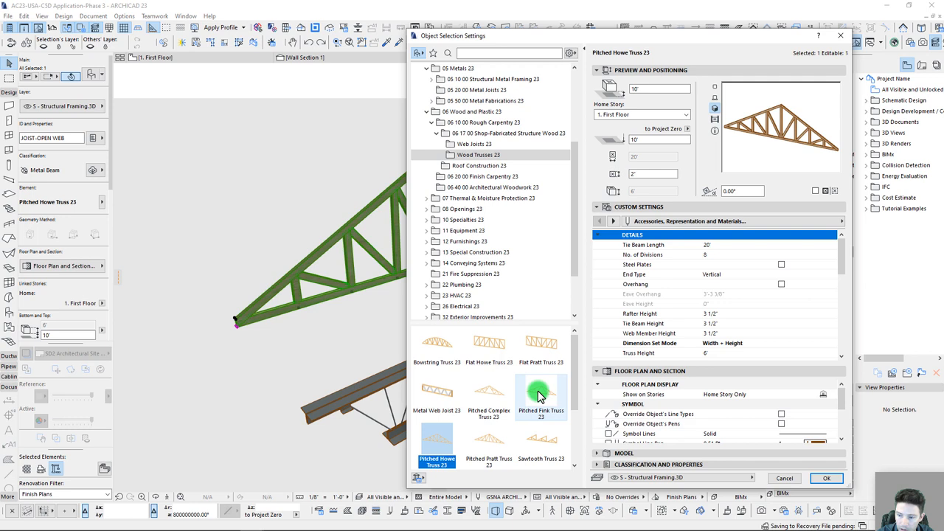
Enter a 24' tie beam length for the Pitched Howe timber truss.
scroll("down", 3)
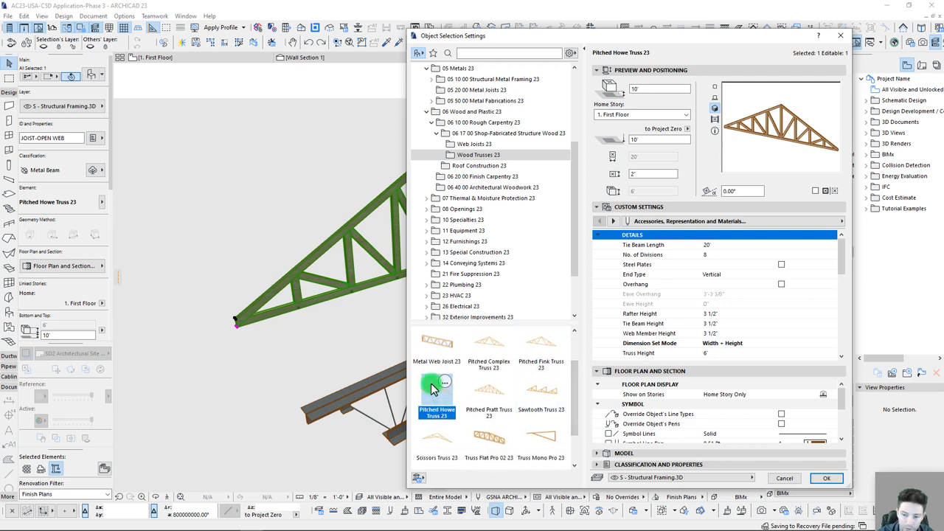
scroll("up", 3)
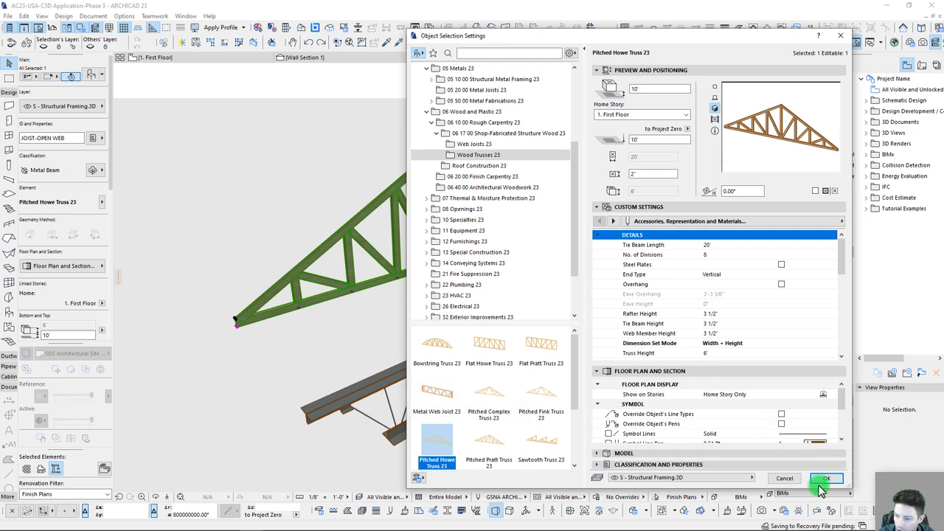
mouse_move(668, 245)
type("10")
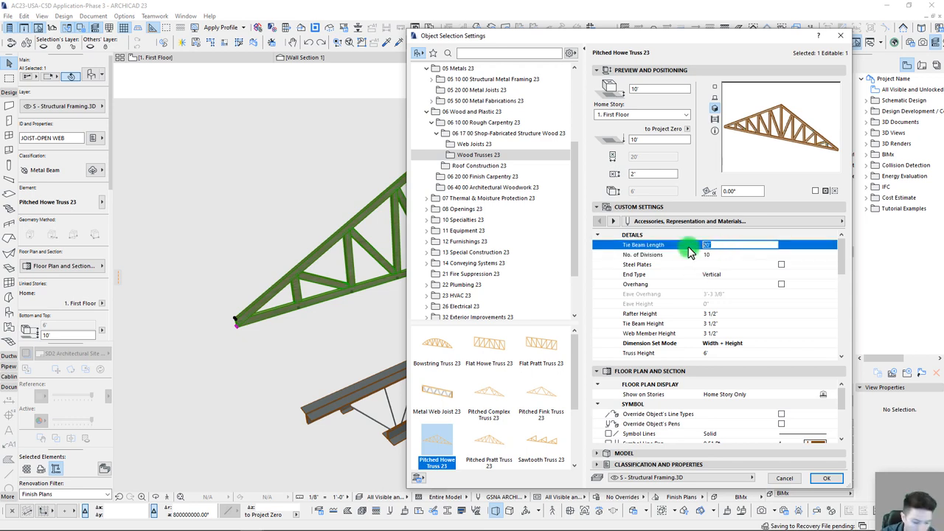
type("24")
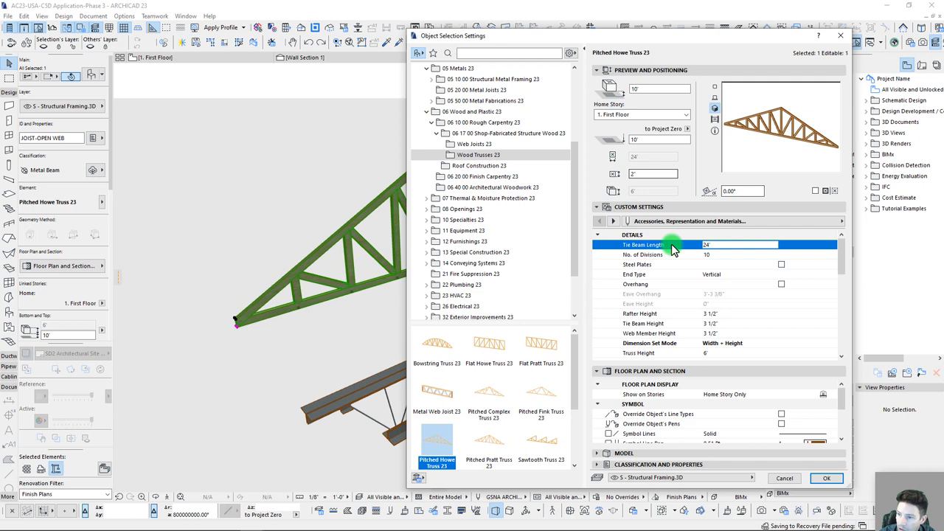
mouse_move(697, 309)
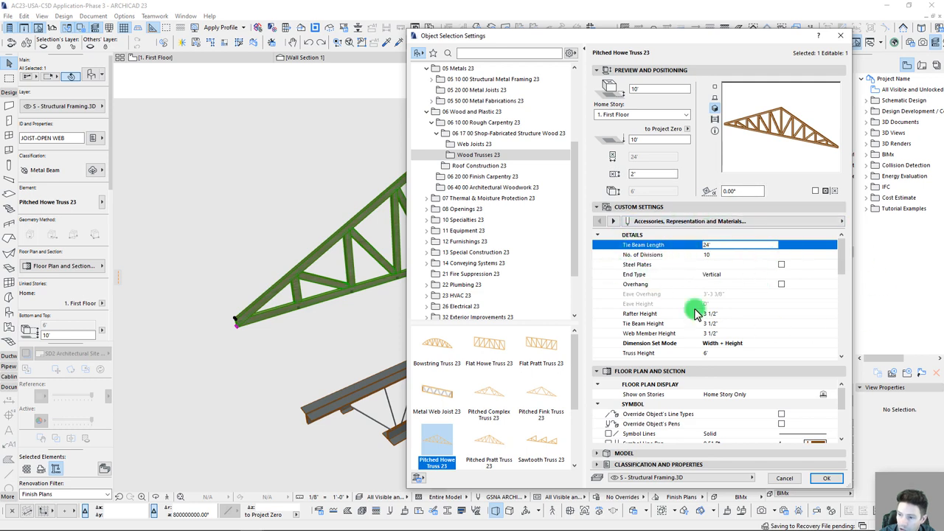
left_click(636, 264)
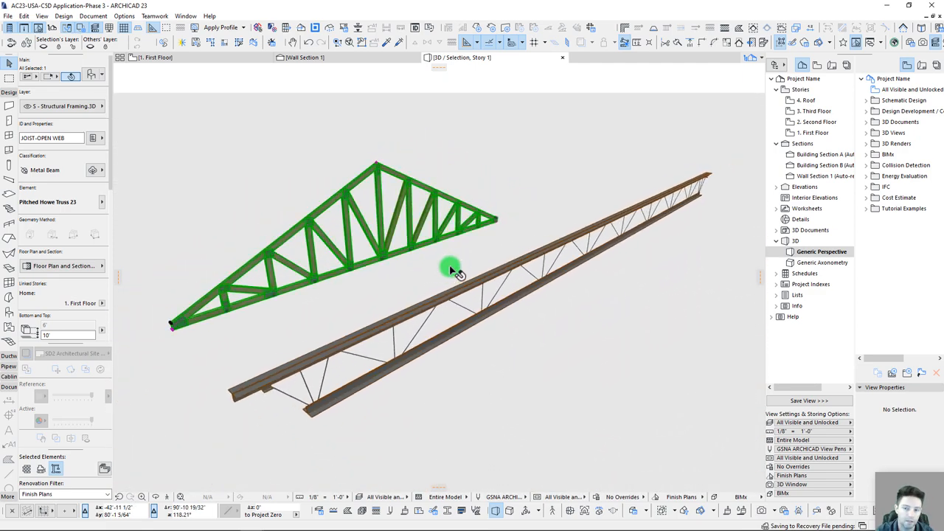
left_click(813, 132)
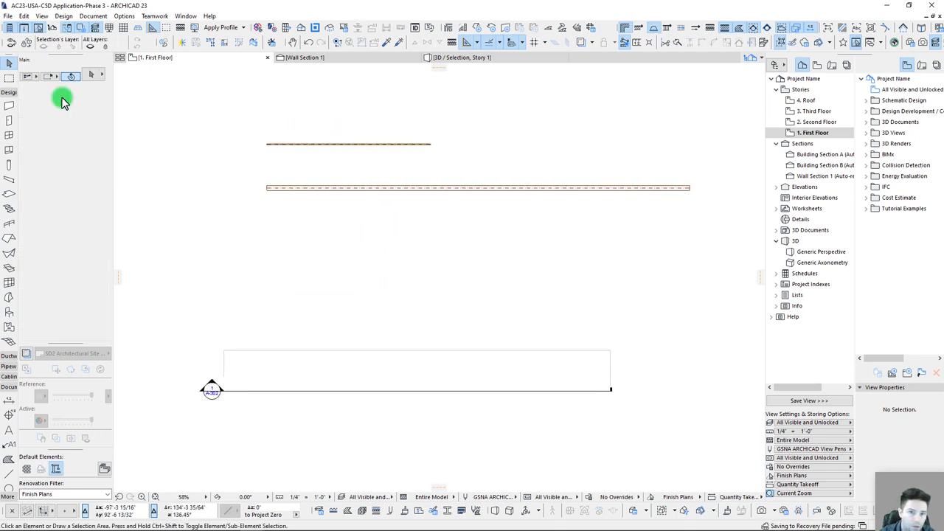
left_click(63, 15)
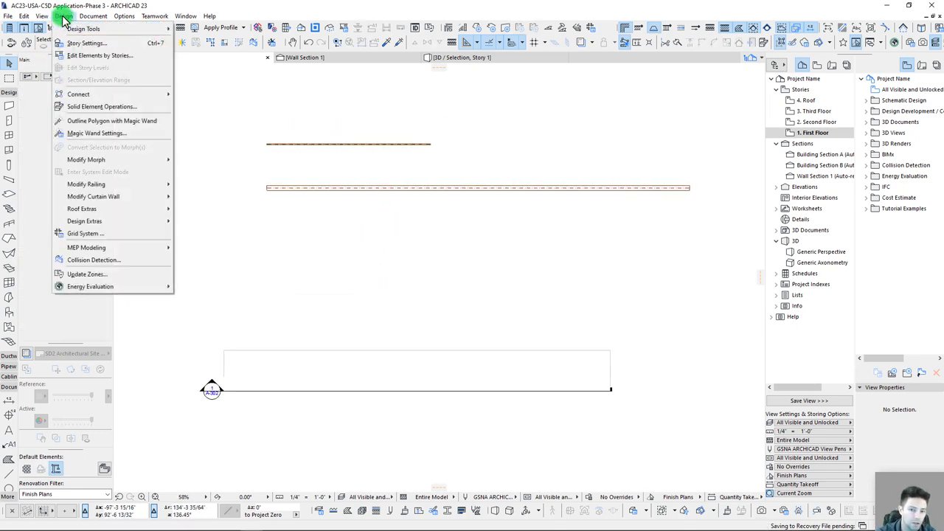
mouse_move(84, 220)
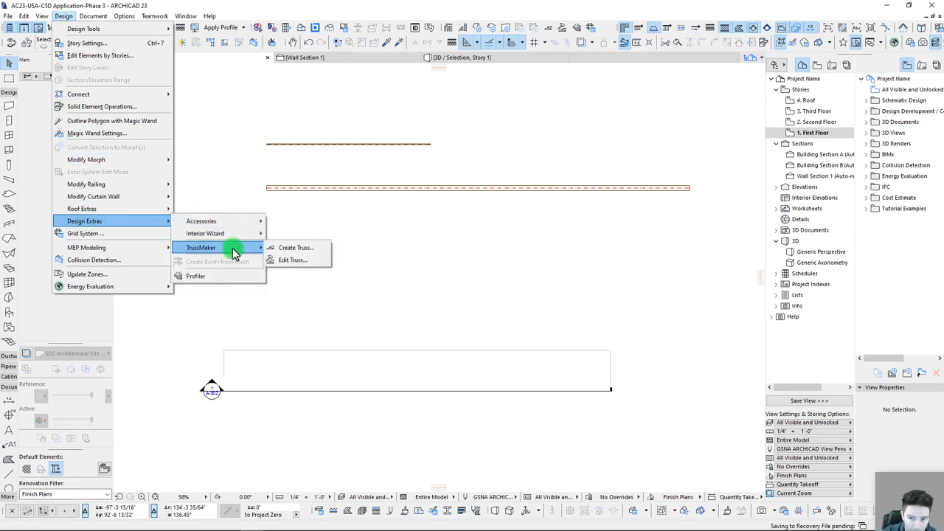
left_click(295, 247)
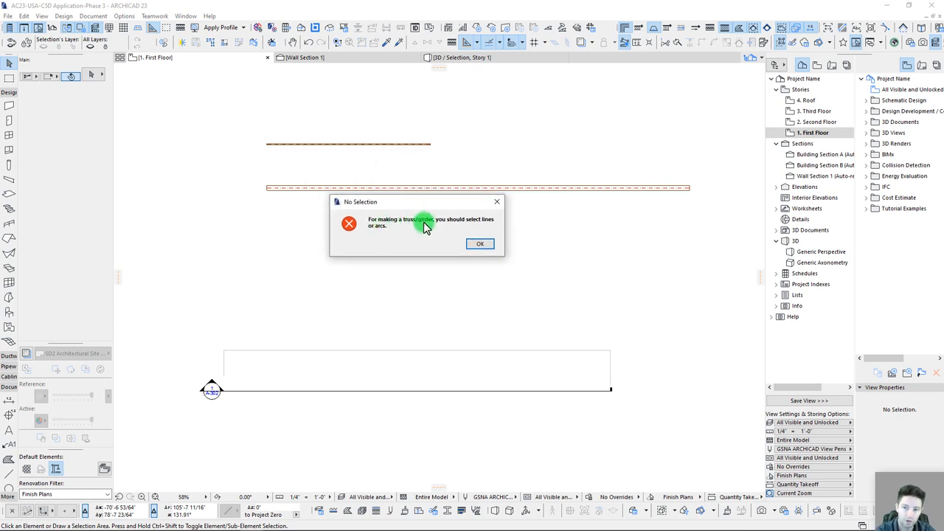
mouse_move(480, 244)
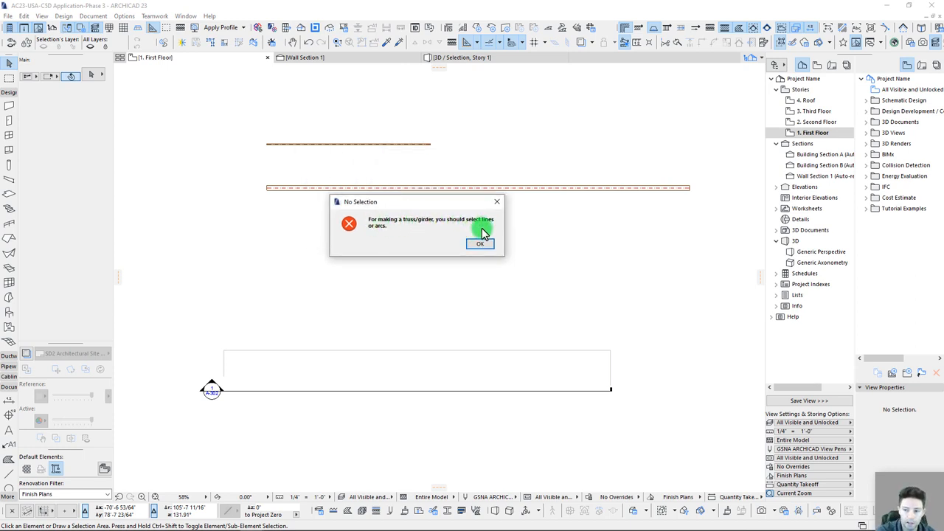
left_click(480, 243)
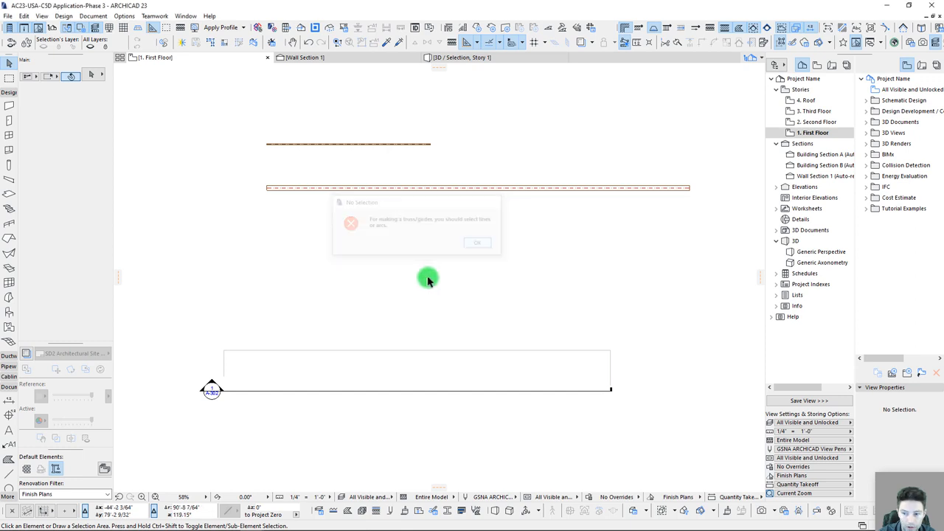
left_click(477, 243)
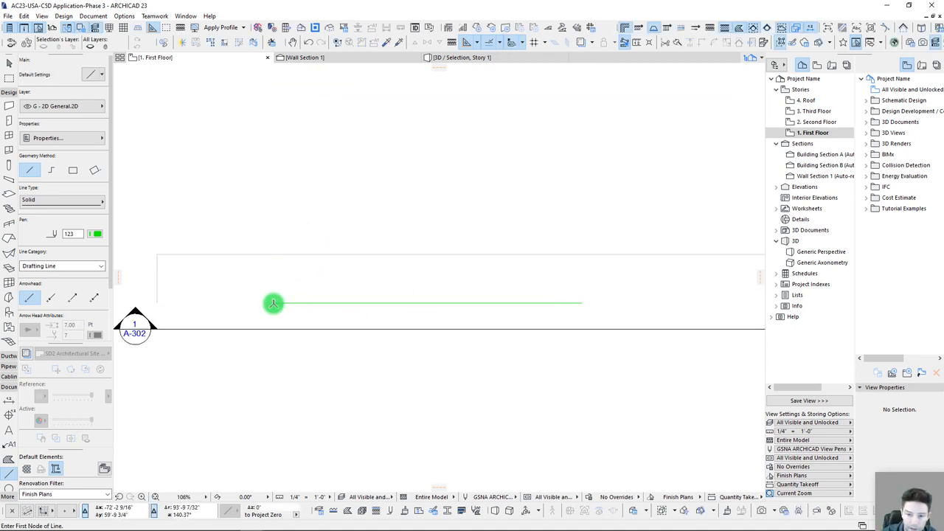
Draw the truss bottom chord and a left-half diagonal web line.
left_click_drag(273, 303, 763, 292)
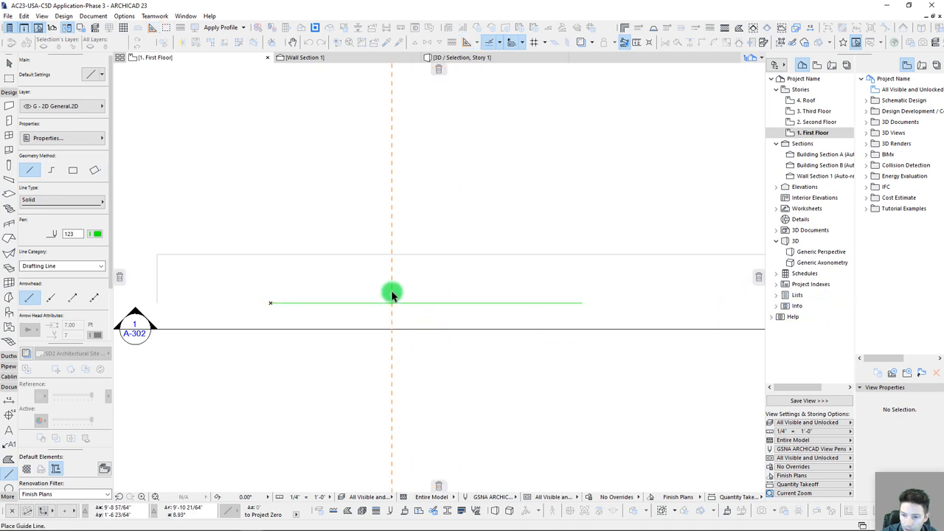
mouse_move(427, 303)
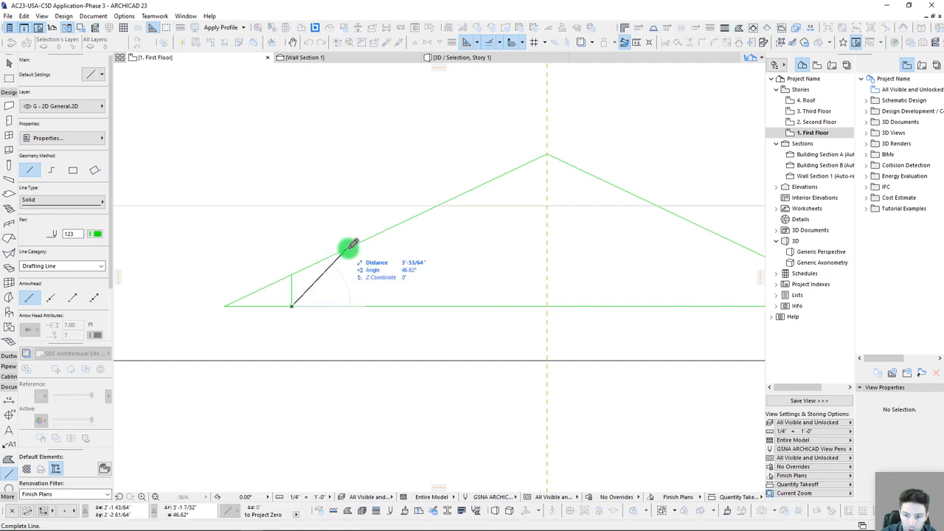
left_click(349, 247)
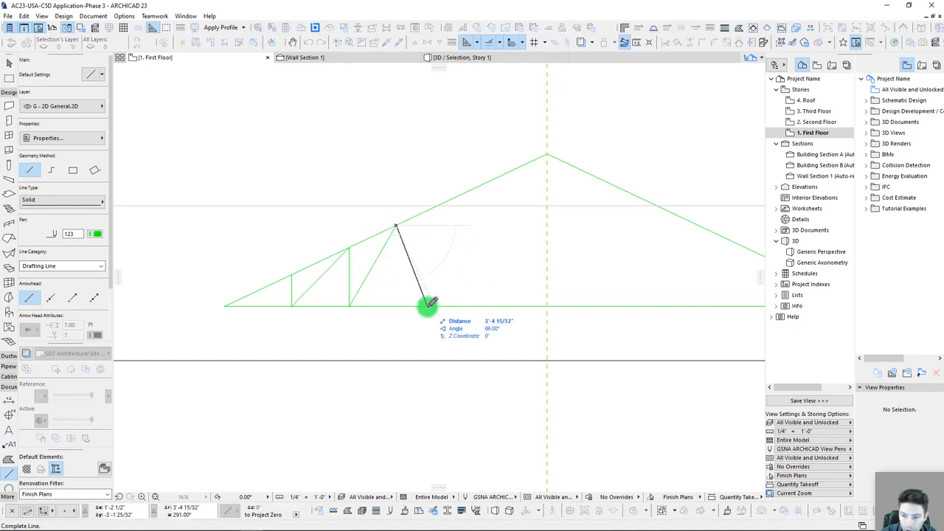
mouse_move(457, 195)
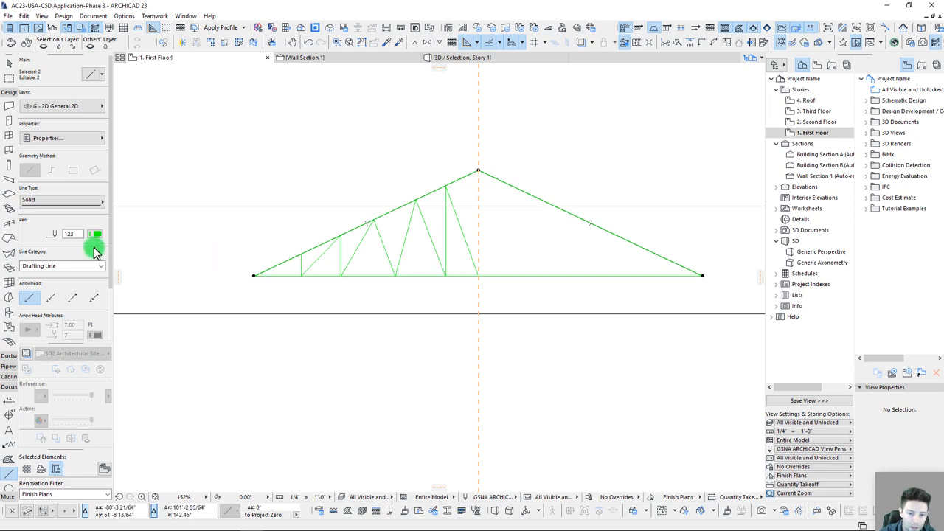
Give the rafters a red pen and the bottom chord a blue pen.
left_click(95, 234)
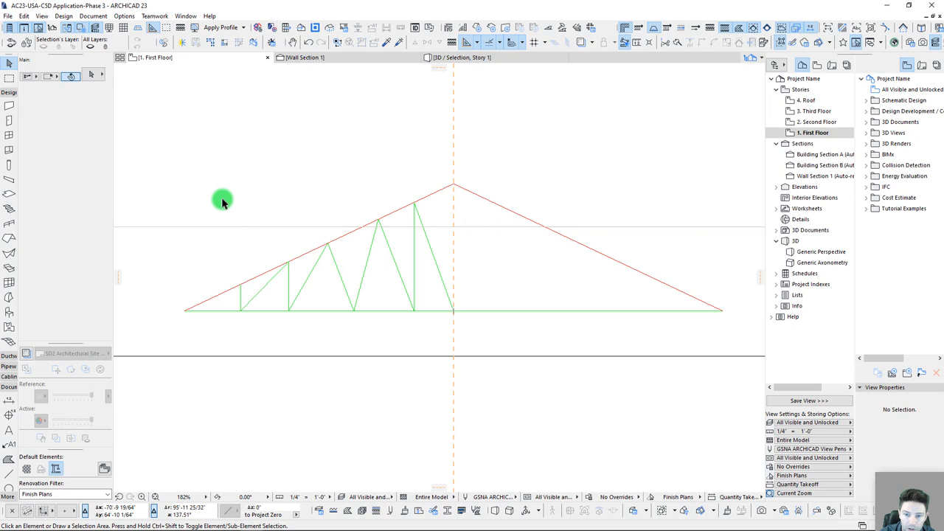
left_click(95, 234)
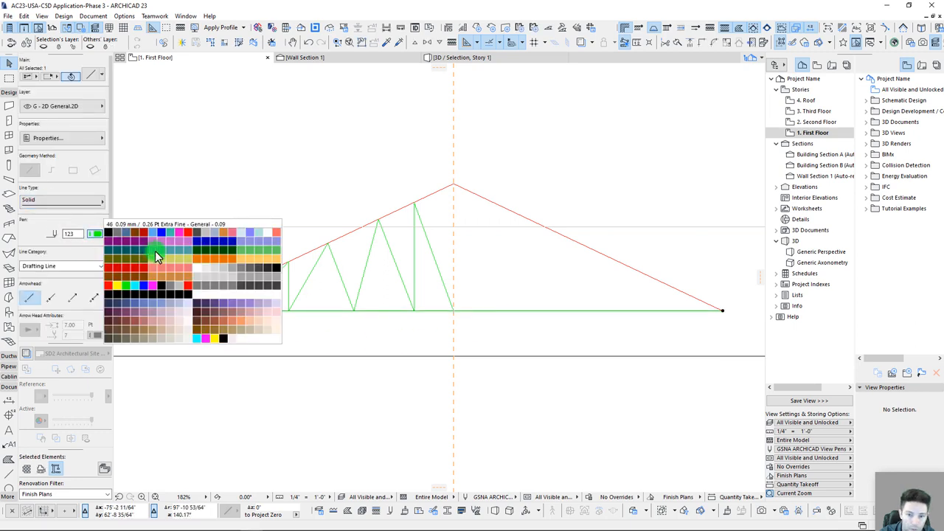
left_click(227, 164)
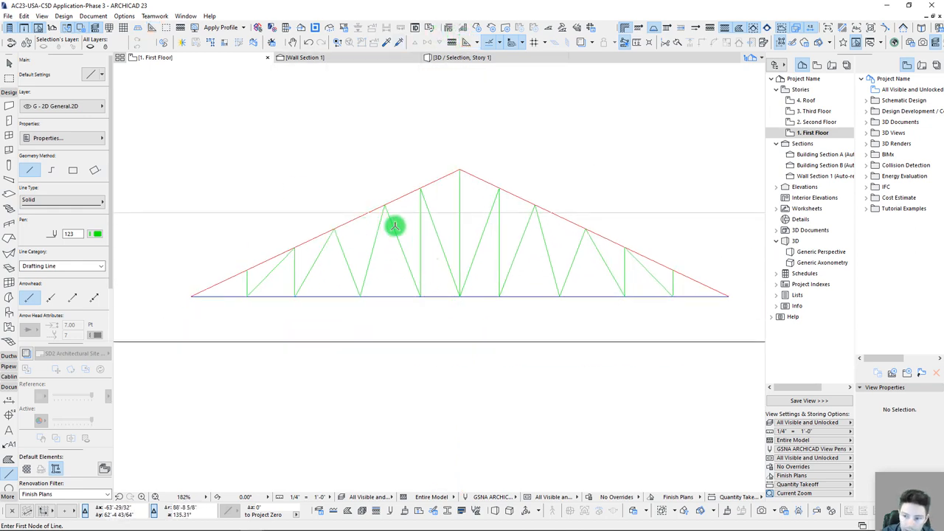
mouse_move(459, 287)
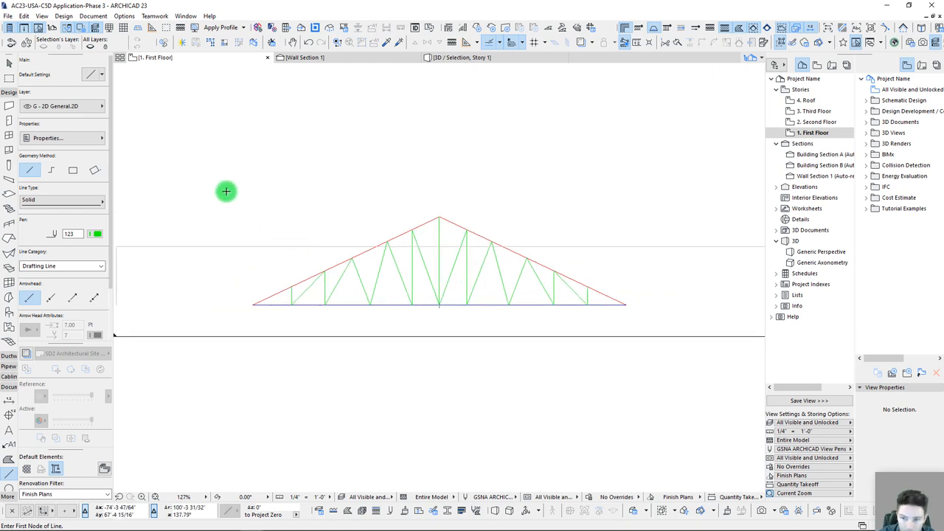
left_click(631, 291)
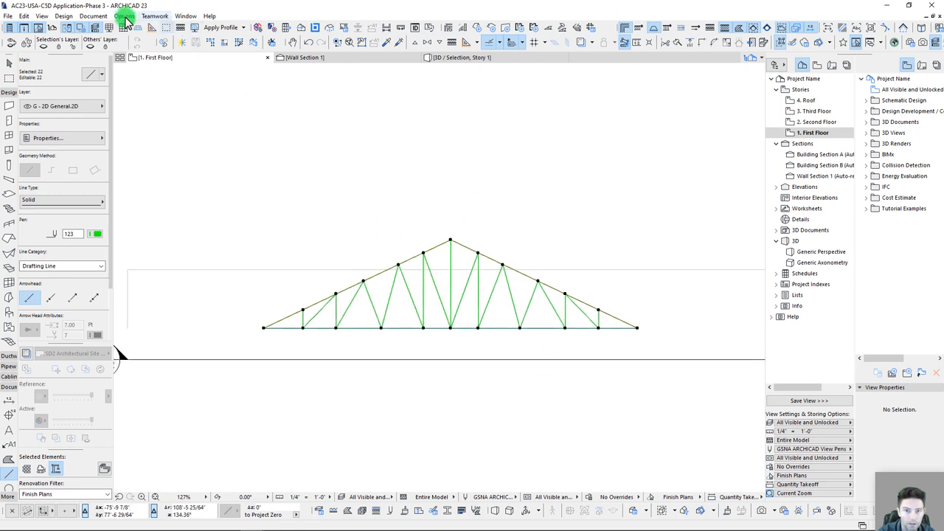
Open TrussMaker Settings from Design > Design Extras for the selected lines.
left_click(63, 16)
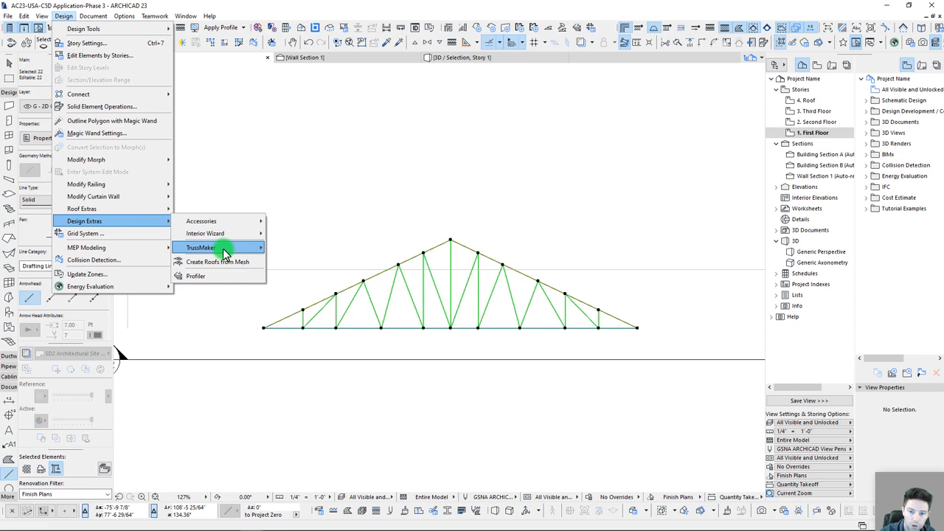
left_click(201, 247)
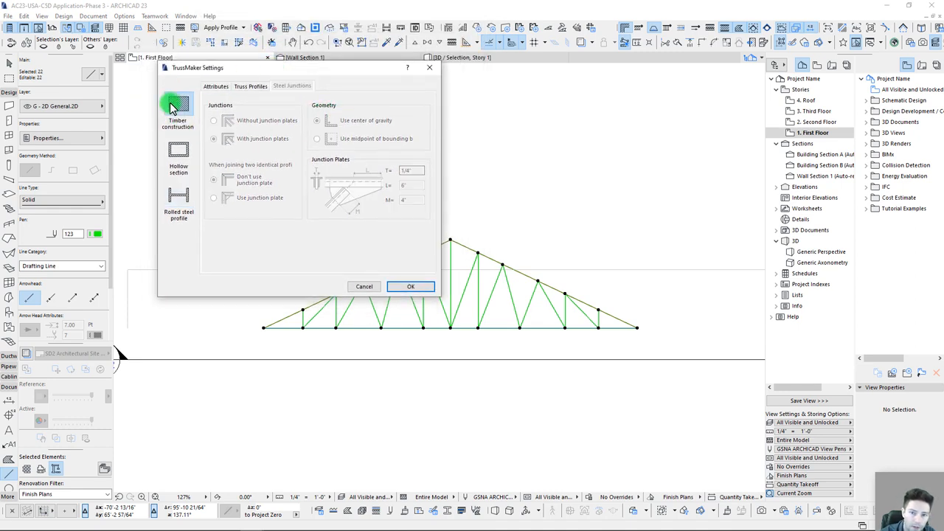
Compare rolled steel, timber and hollow-section construction options in TrussMaker Settings.
left_click(292, 85)
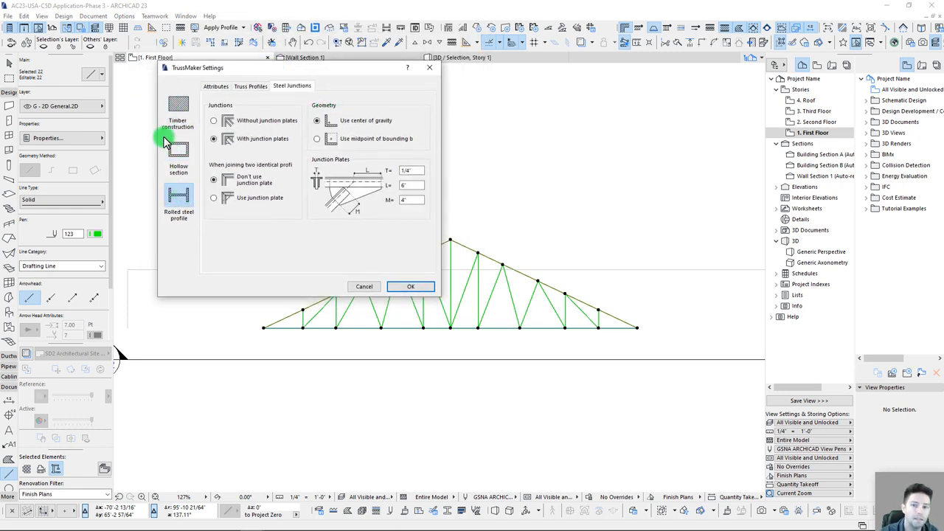
left_click(178, 111)
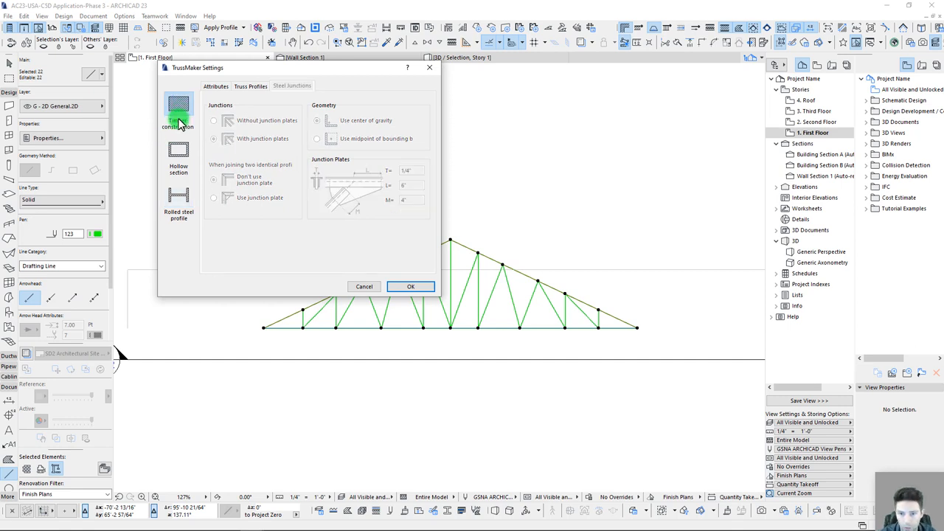
left_click(178, 151)
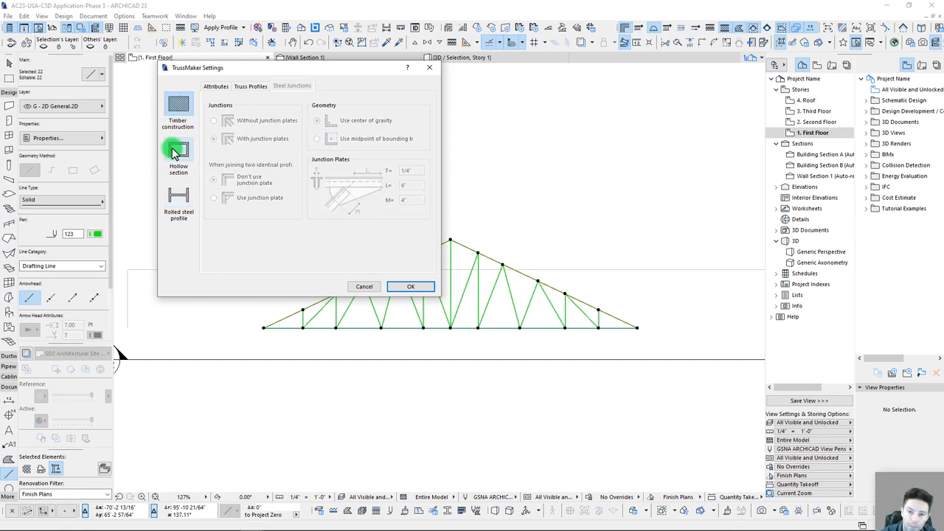
left_click(216, 86)
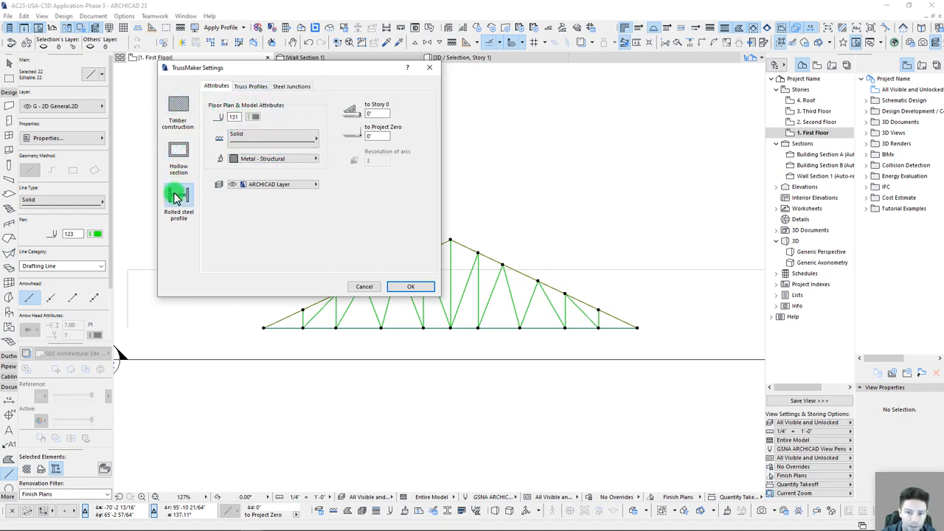
left_click(178, 151)
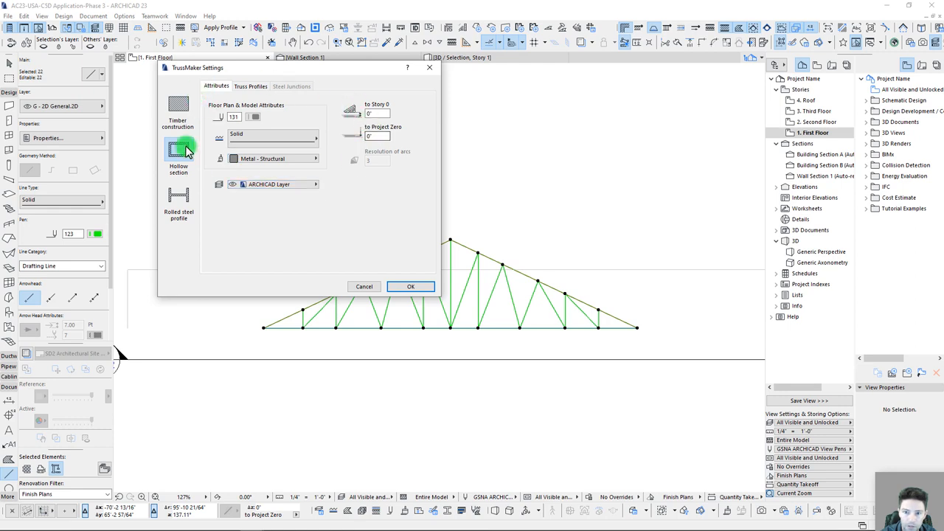
left_click(250, 86)
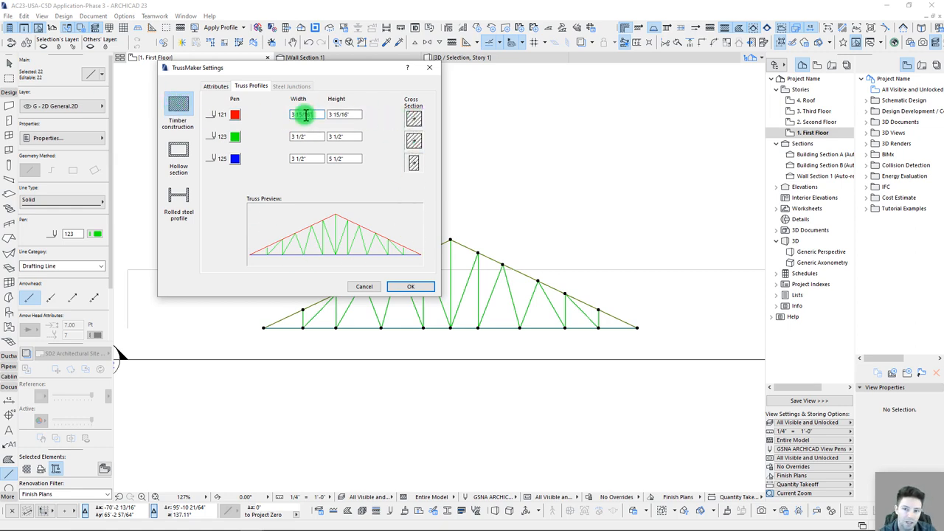
Edit the top chord width and height and try square hollow tube profiles.
left_click(343, 114)
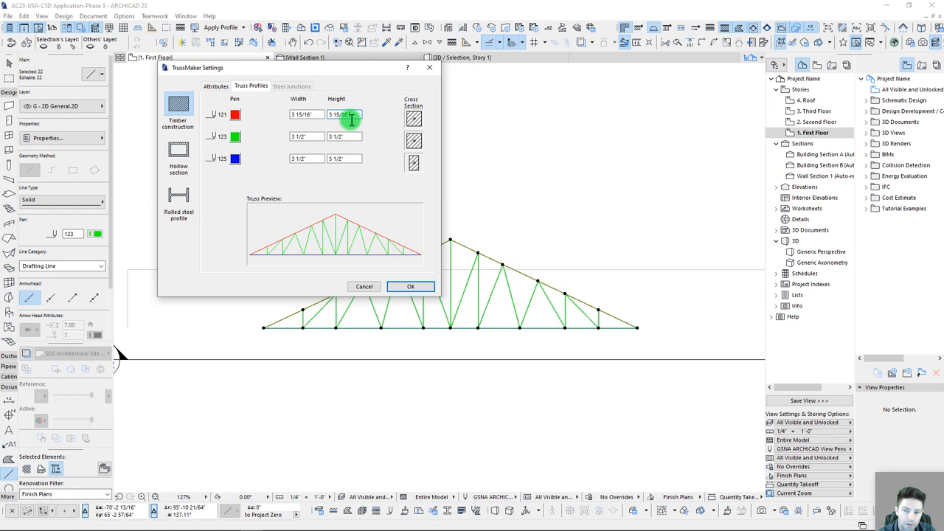
left_click(343, 137)
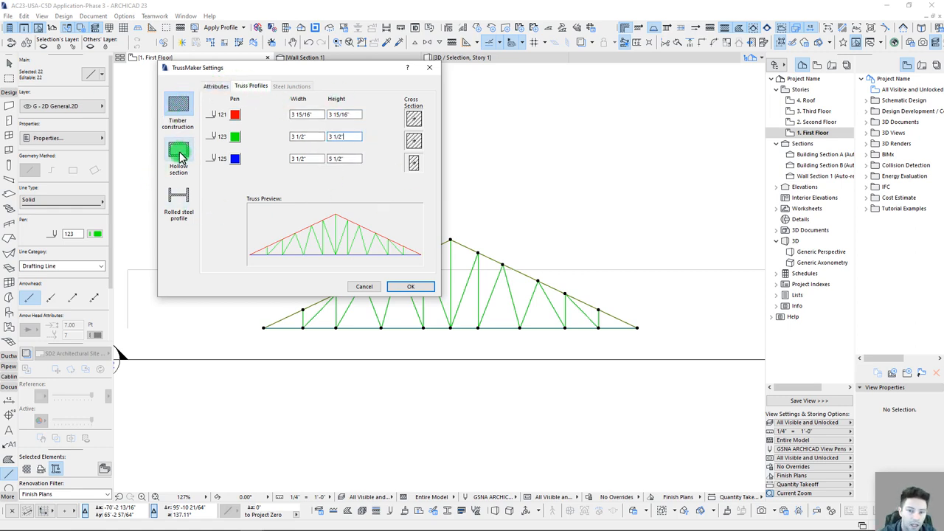
left_click(178, 151)
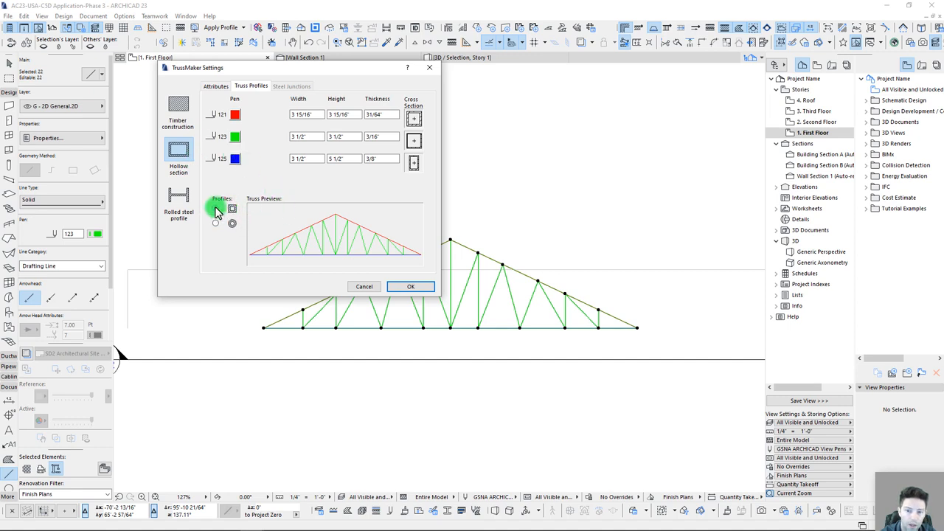
left_click(215, 208)
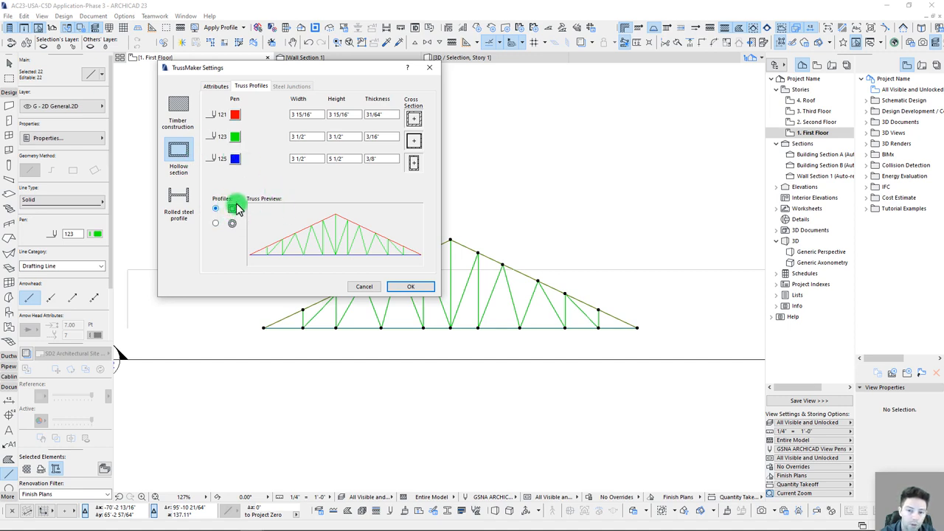
left_click(232, 209)
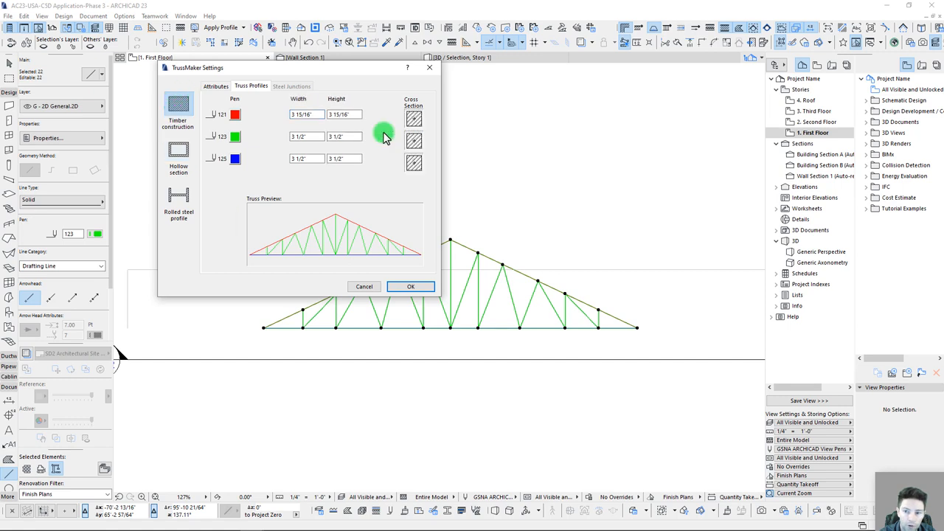
Switch the truss back from rolled steel to timber construction.
left_click(178, 155)
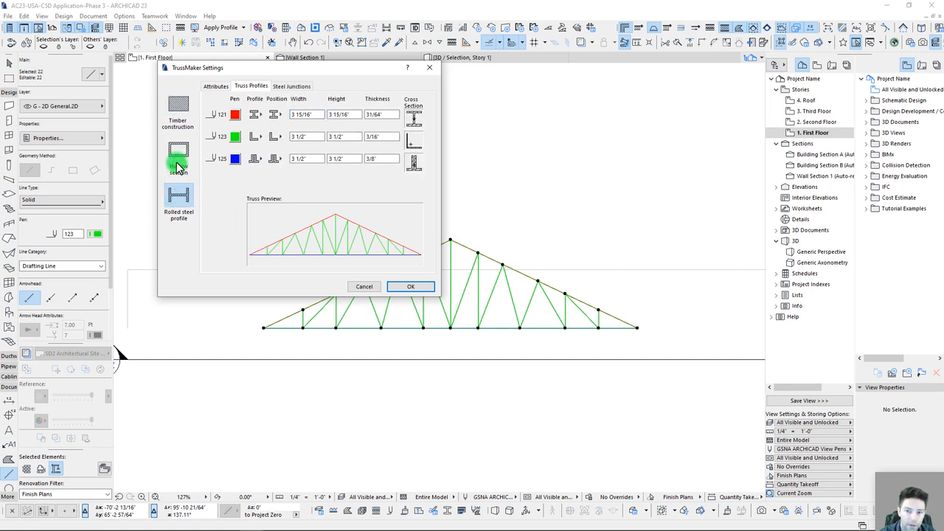
left_click(178, 157)
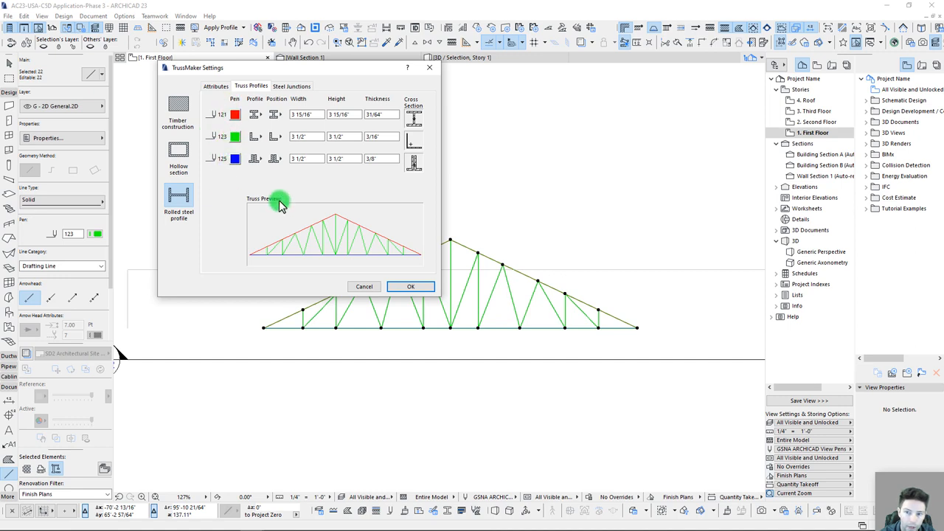
left_click(178, 109)
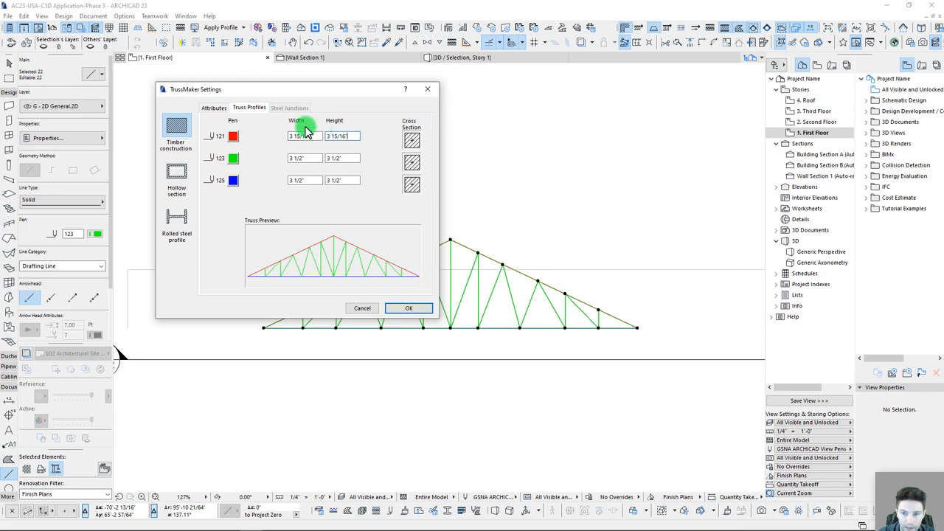
left_click(214, 108)
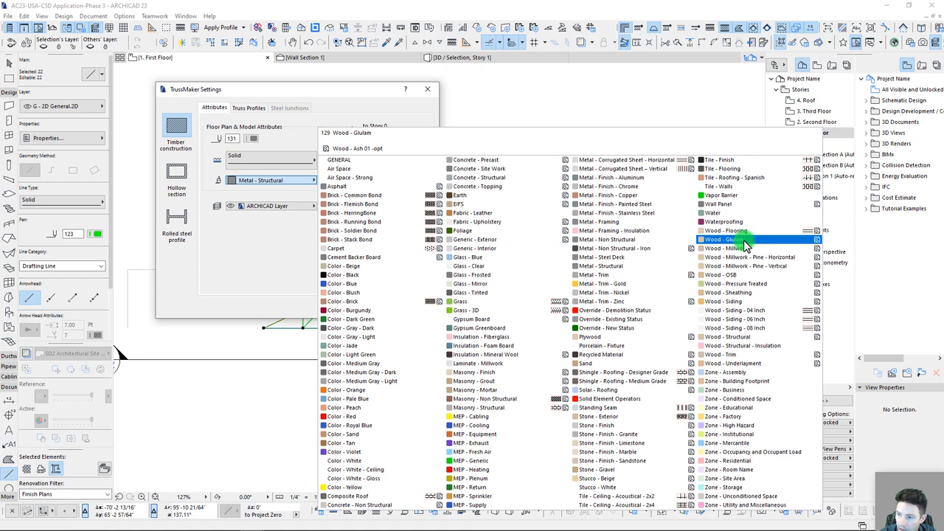
Apply a Wood - Millwork surface, recheck Truss Profiles, and accept the timber truss settings.
left_click(745, 239)
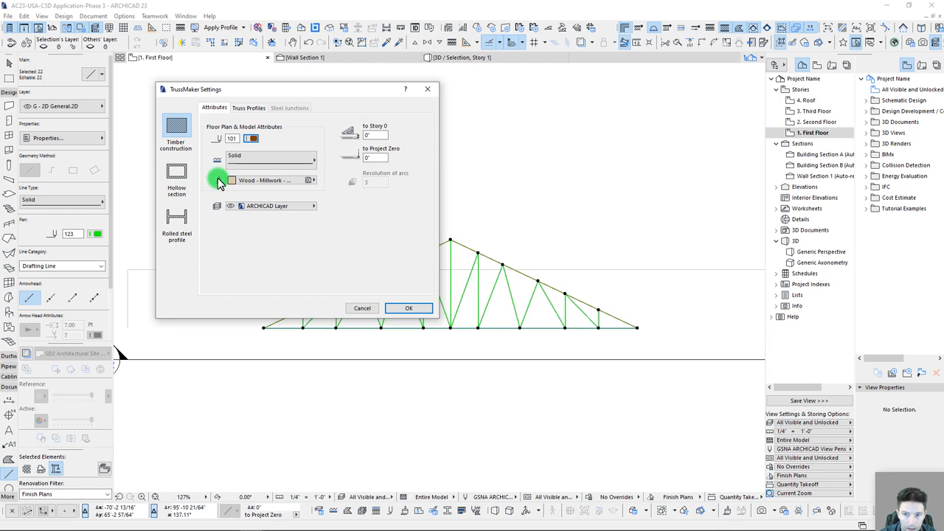
left_click(248, 108)
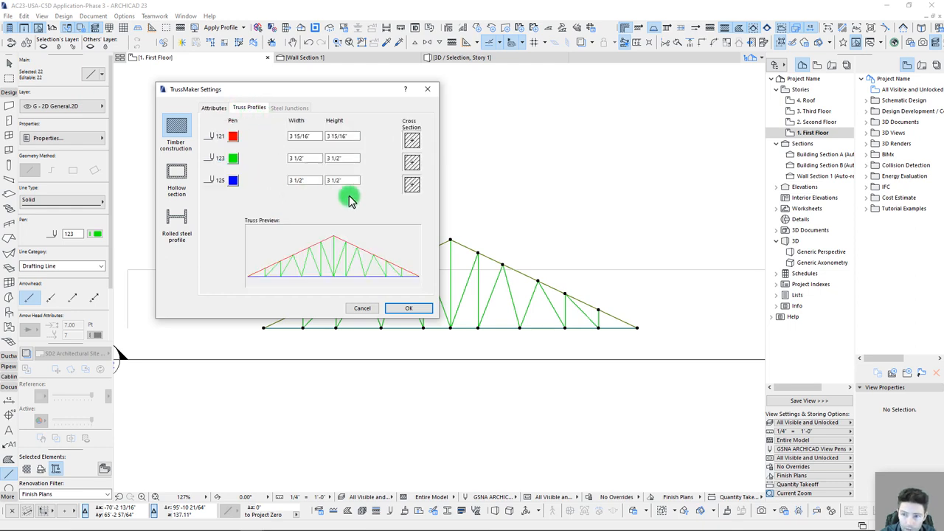
left_click(409, 308)
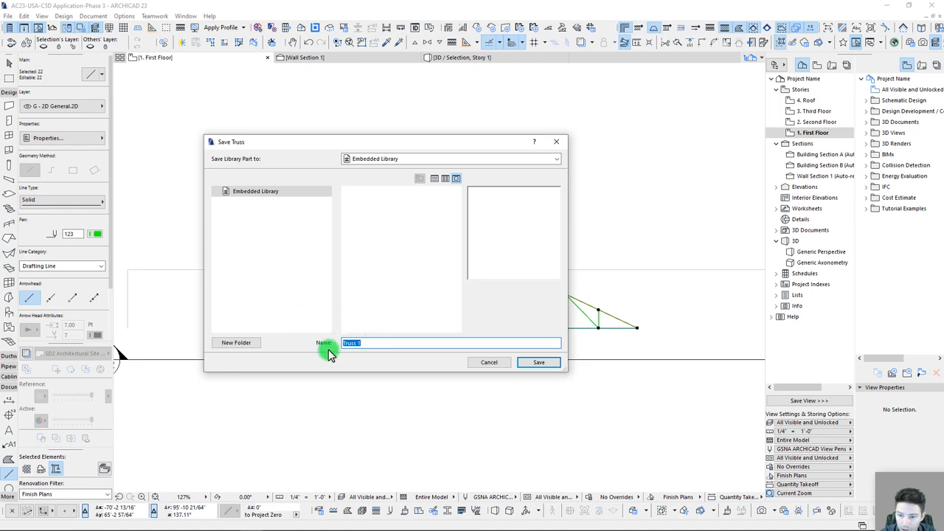
mouse_move(371, 363)
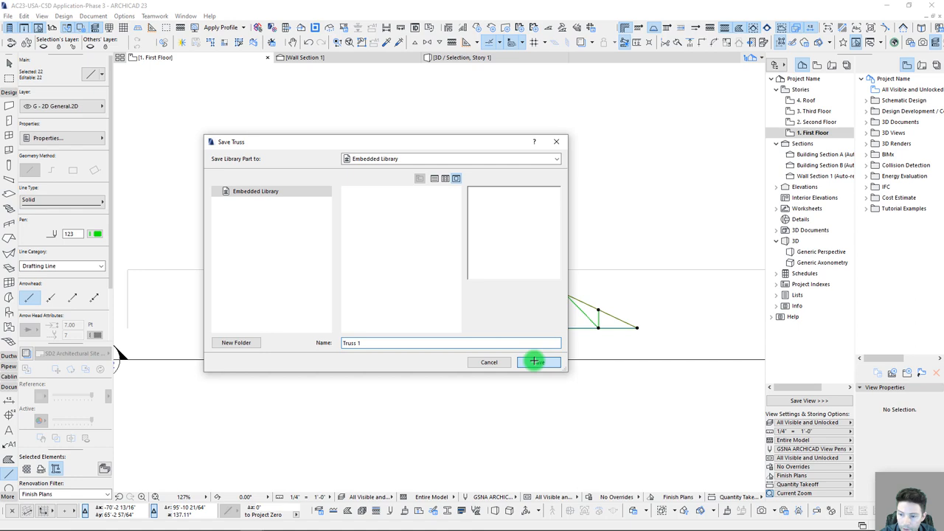
Save the truss under the name Truss 1 in the Embedded Library.
left_click(539, 361)
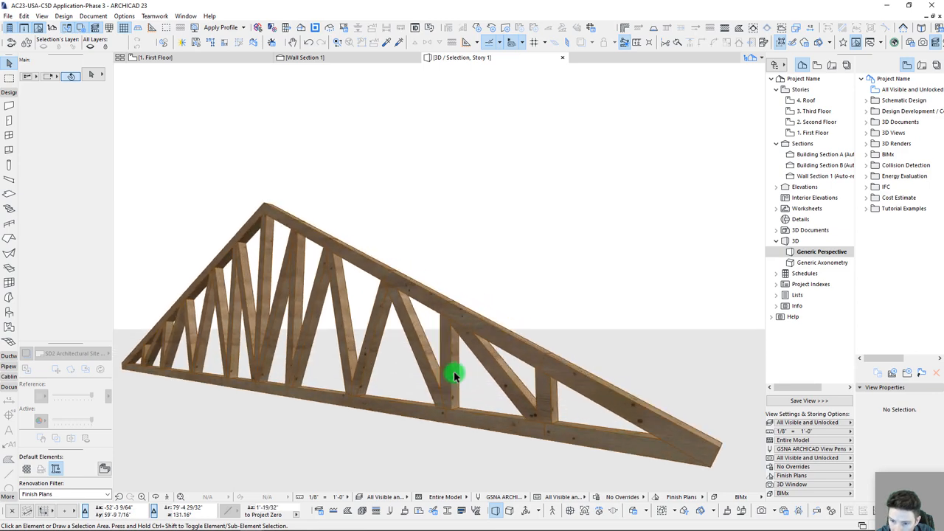
Select the finished timber truss in 3D and orbit around it.
left_click(453, 376)
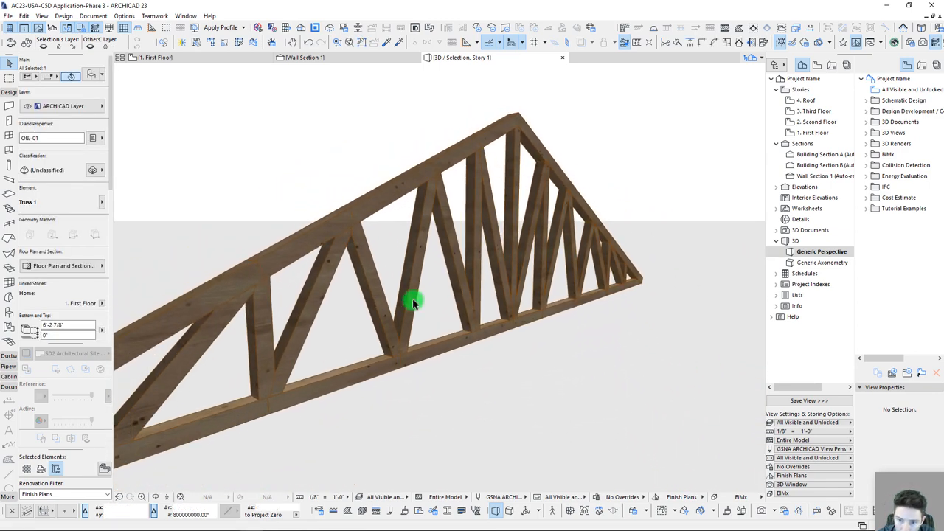
left_click_drag(413, 303, 380, 299)
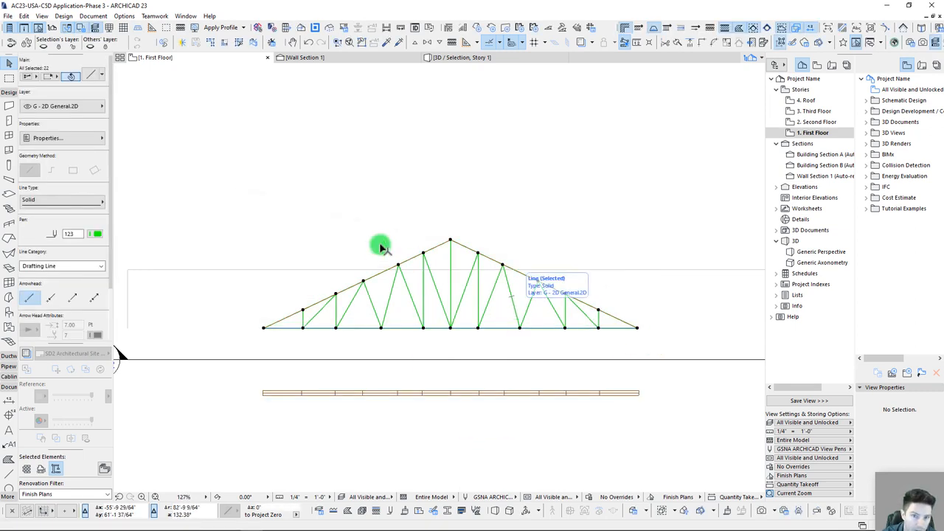
Create a hollow-section truss with 3" widths and 6", 4", 6" member heights.
left_click(64, 15)
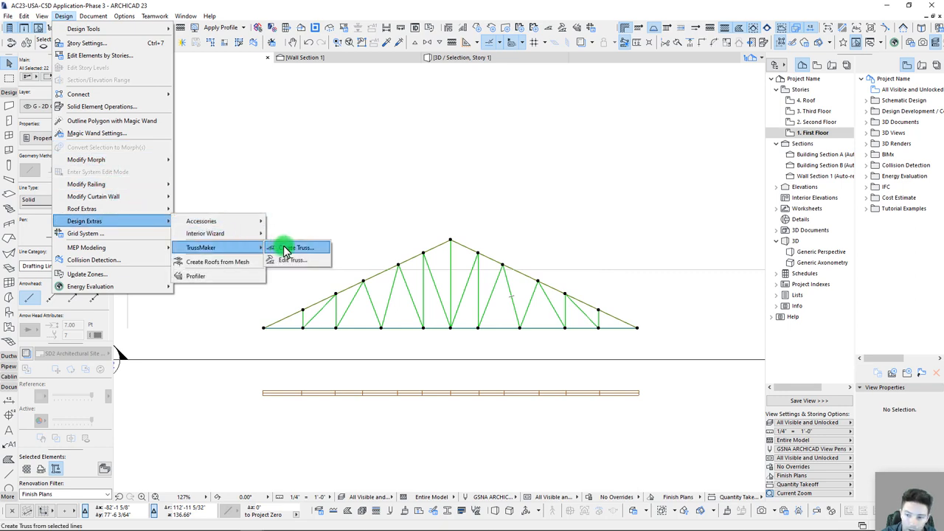
left_click(300, 247)
type("4\"")
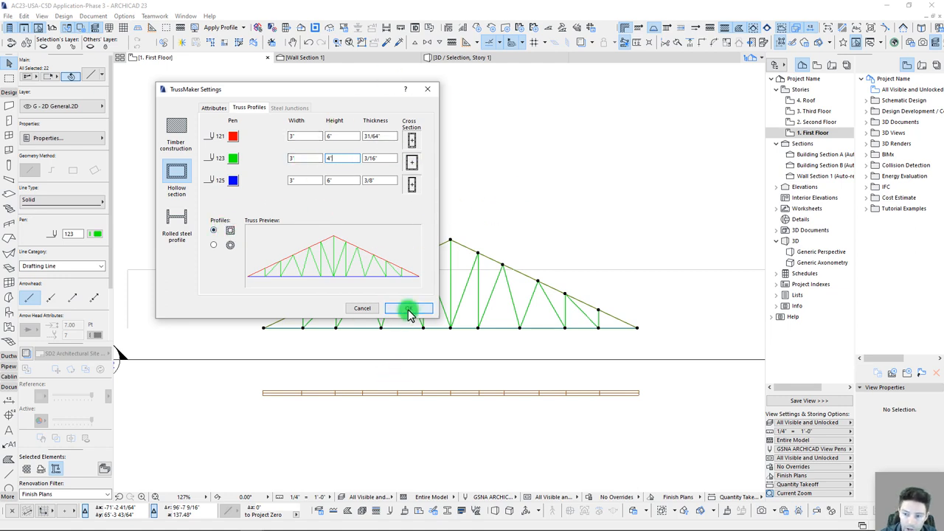
left_click(410, 307)
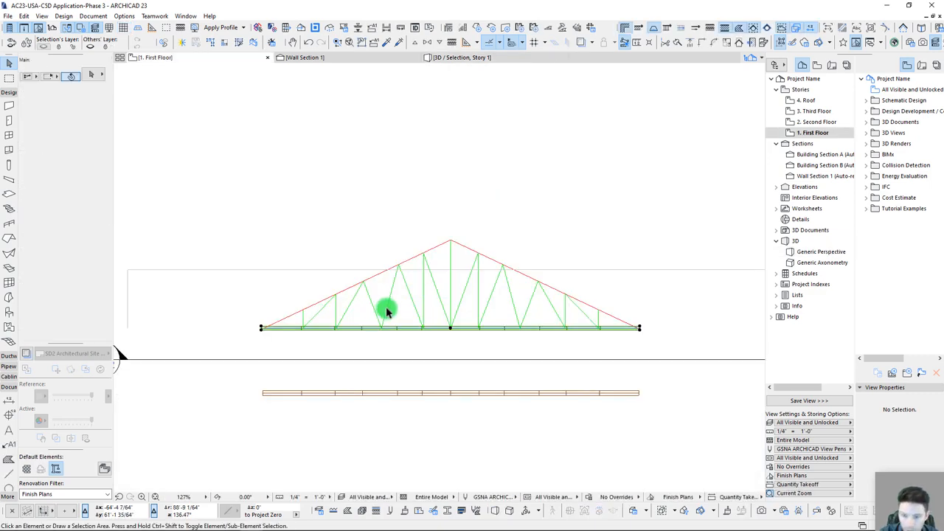
Reselect every line of the truss outline and open the Design menu.
left_click_drag(387, 306, 662, 339)
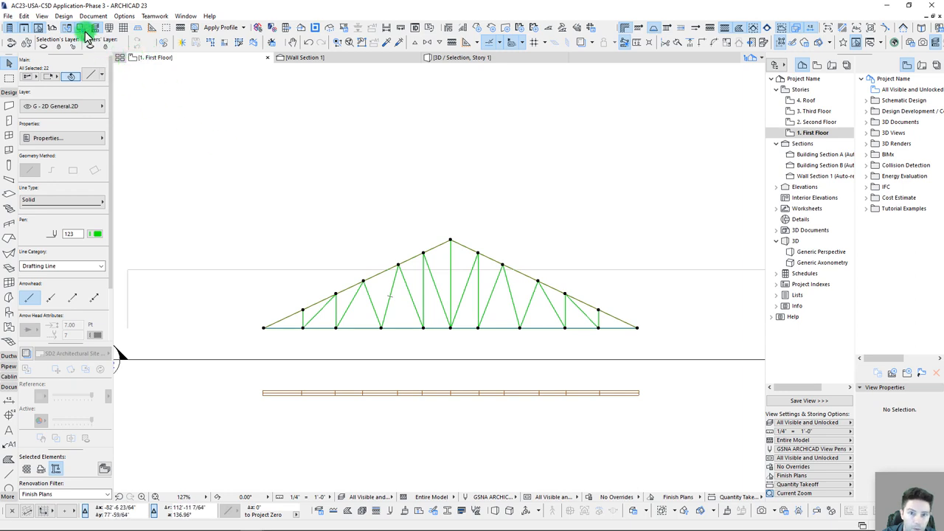
left_click(63, 16)
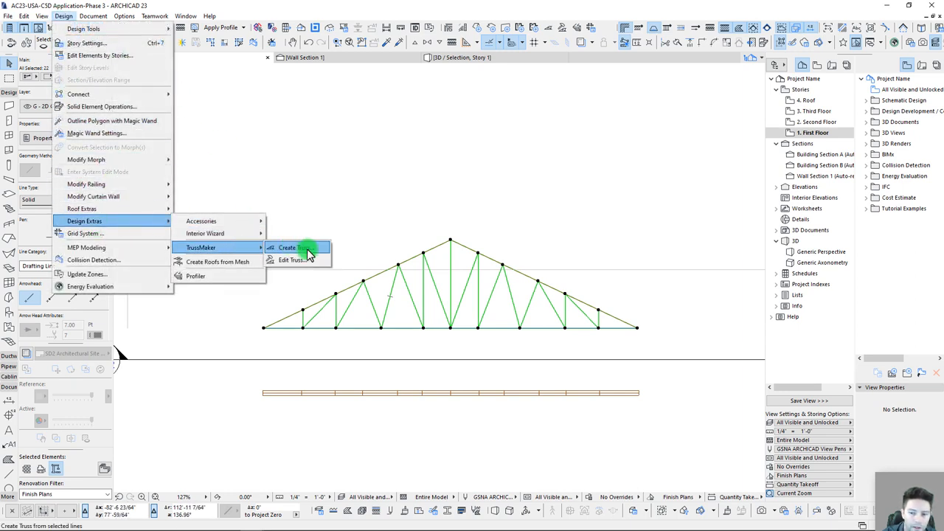
Create the hollow-section truss with Metal - Structural material attributes.
left_click(290, 248)
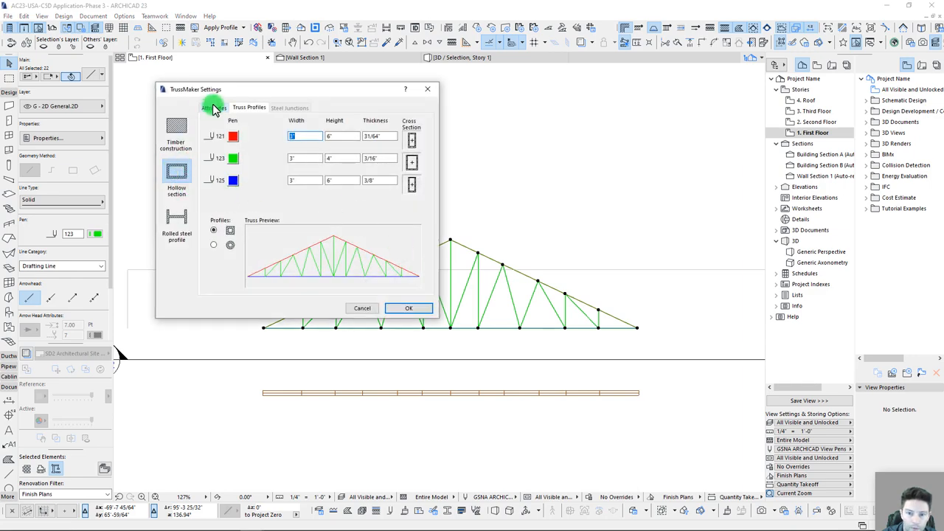
left_click(213, 107)
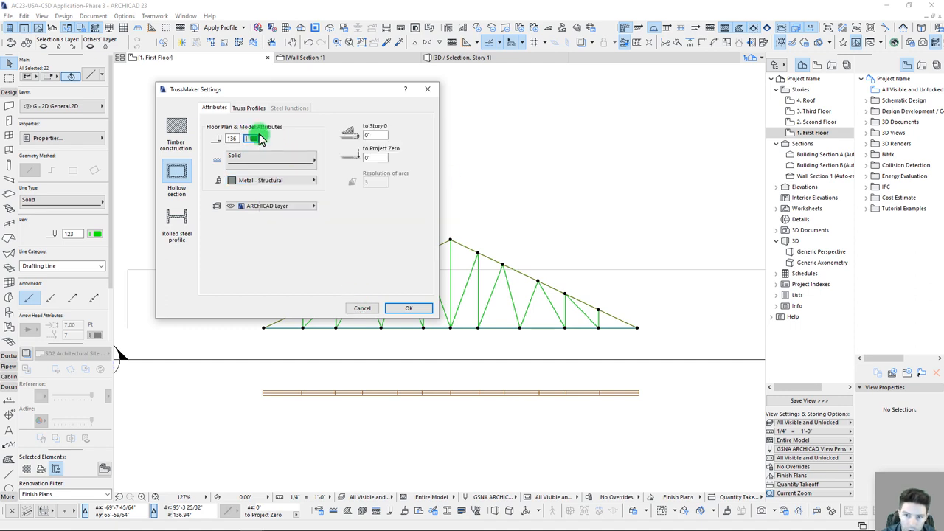
left_click(408, 308)
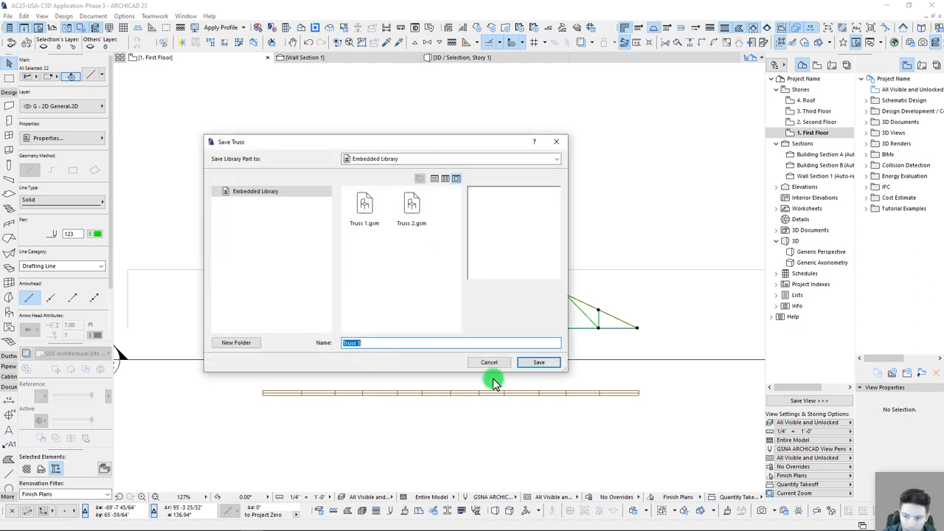
Save the truss as Truss 2.gsm, replacing the existing file.
left_click(410, 204)
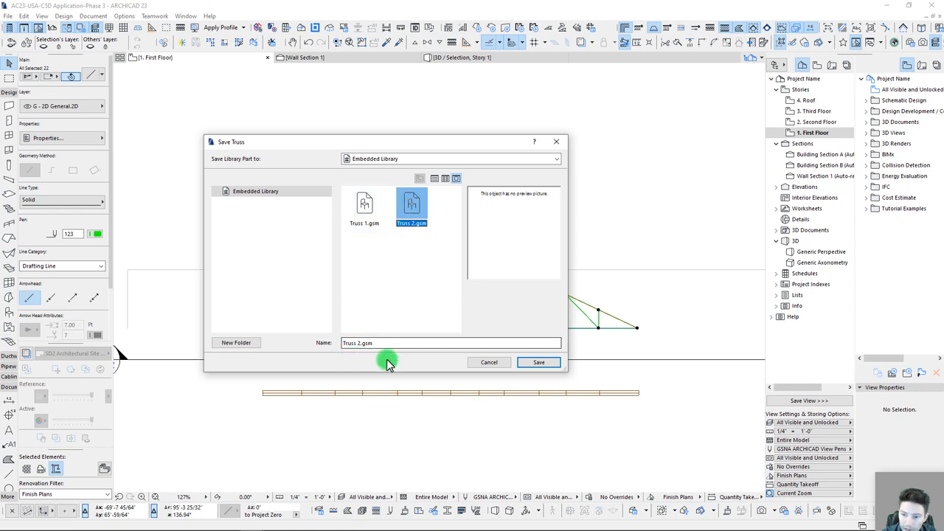
left_click(538, 362)
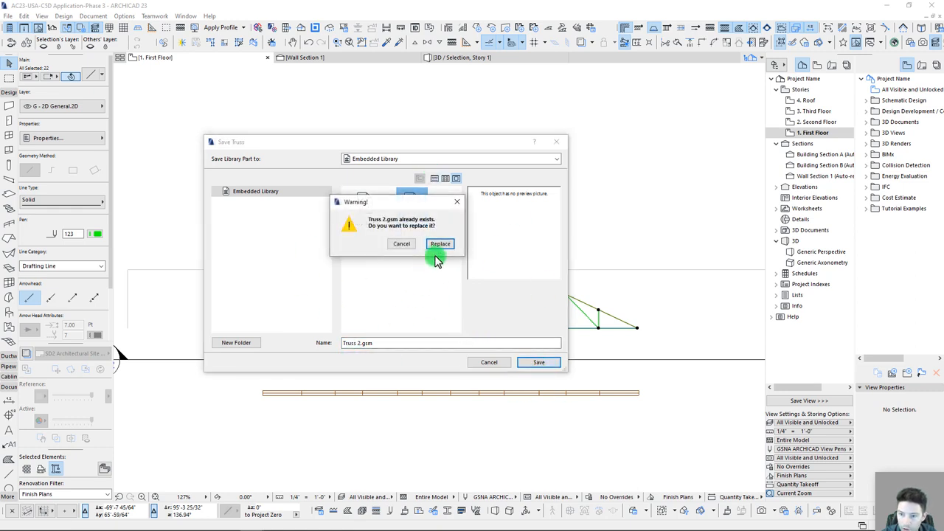
left_click(440, 243)
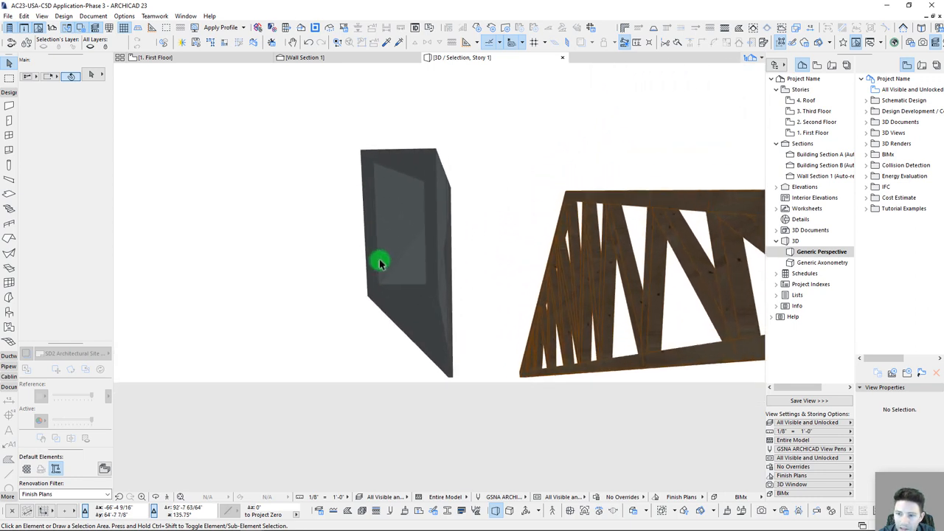
Orbit around the dark metal hollow-section truss beside the timber one.
left_click_drag(380, 261, 450, 232)
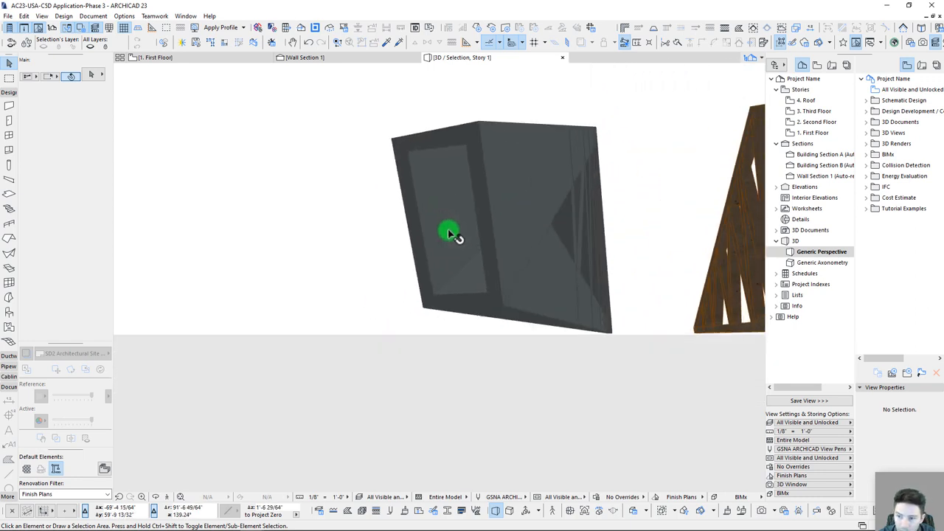
left_click_drag(450, 232, 479, 266)
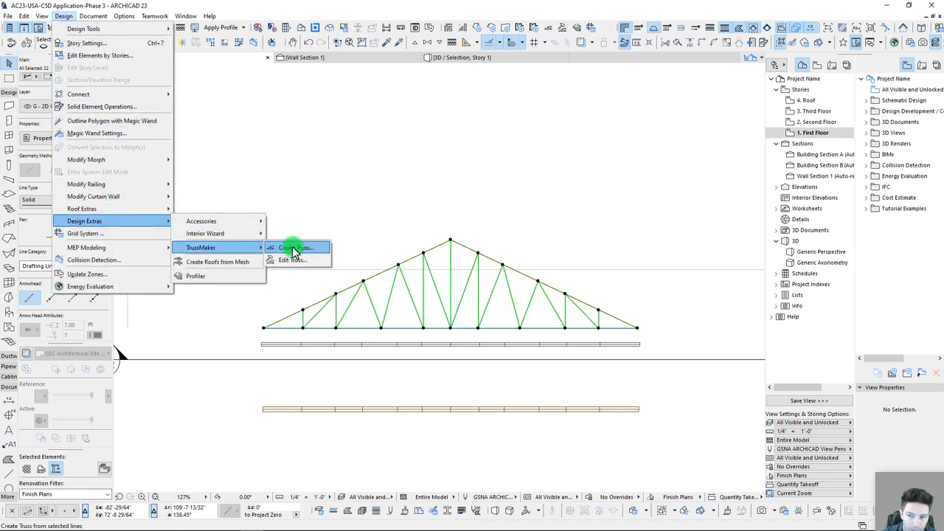
Switch to rolled steel profiles: 6'×6', 3/8" chords and round-bar web members.
left_click(295, 247)
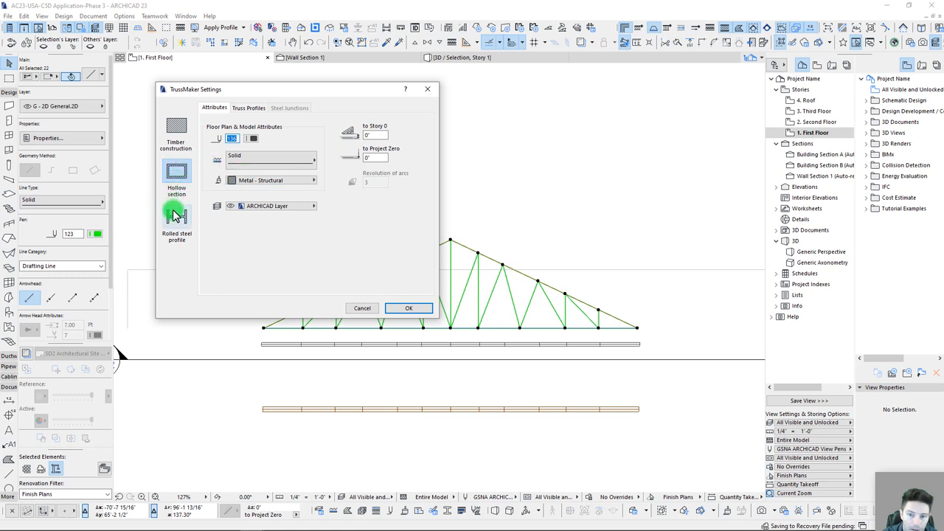
left_click(176, 214)
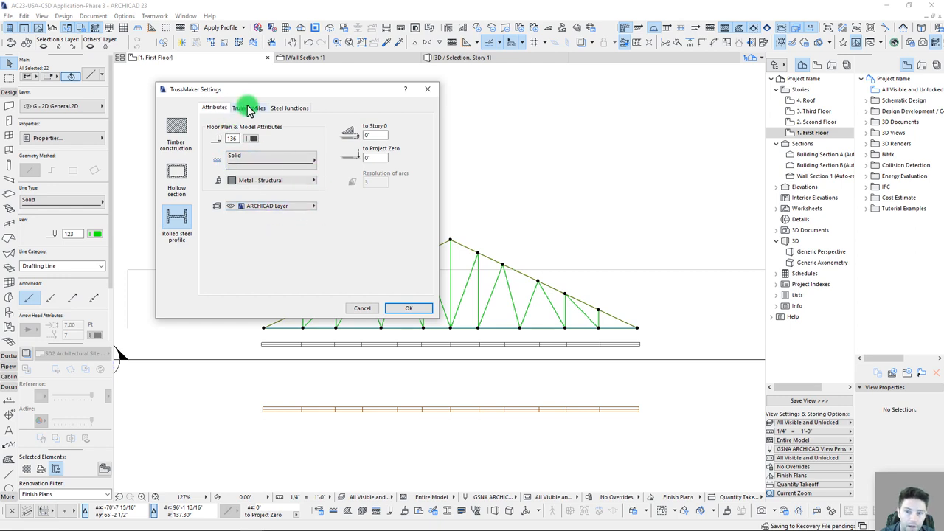
left_click(248, 108)
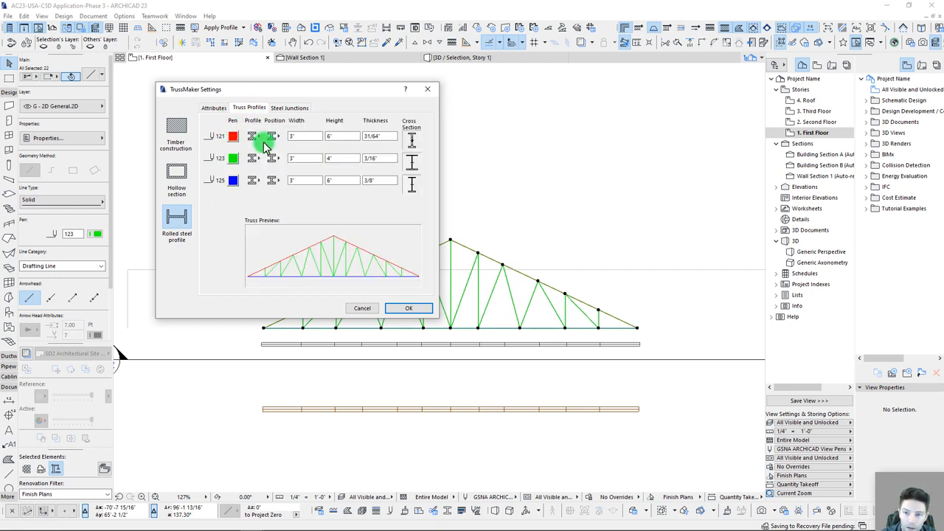
mouse_move(274, 153)
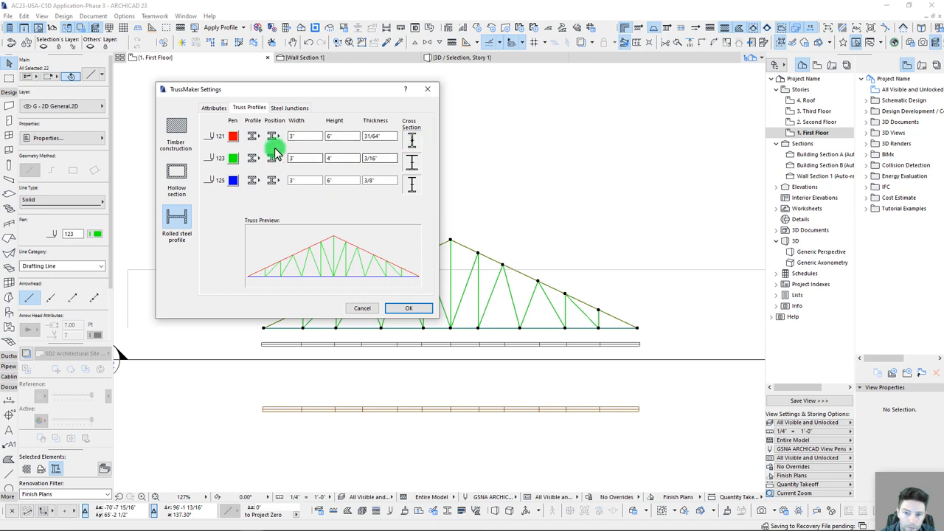
mouse_move(328, 244)
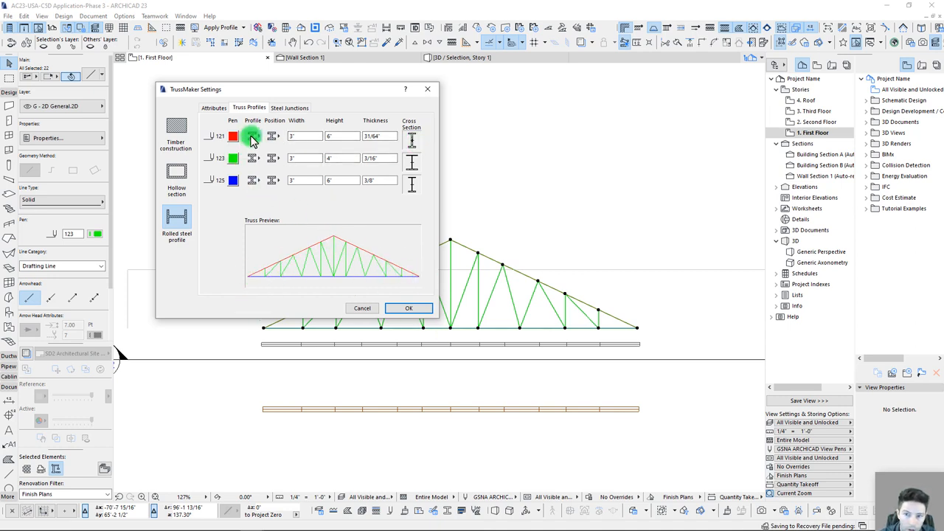
left_click(252, 136)
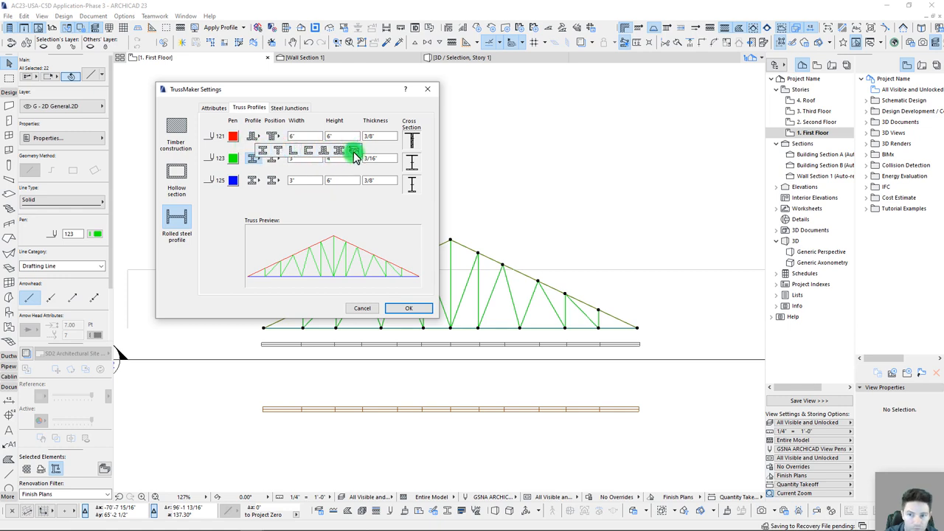
left_click(253, 157)
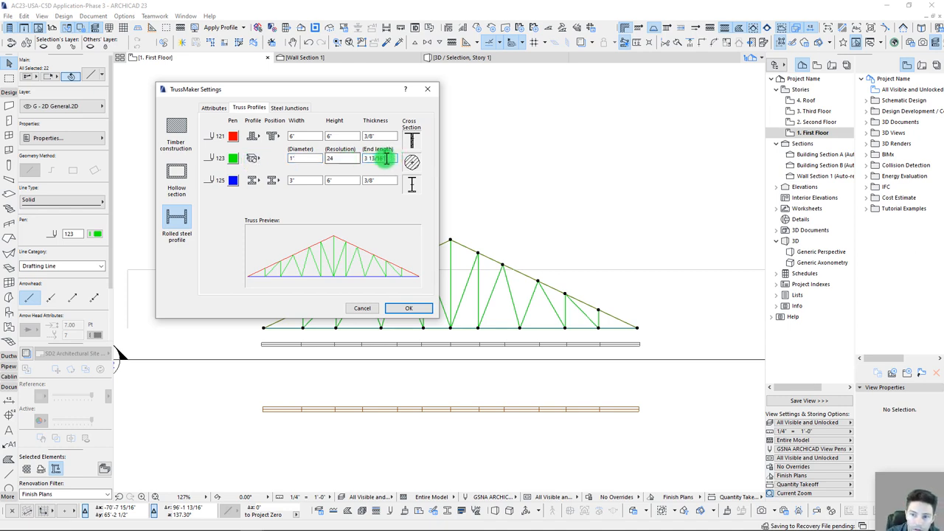
triple_click(376, 158)
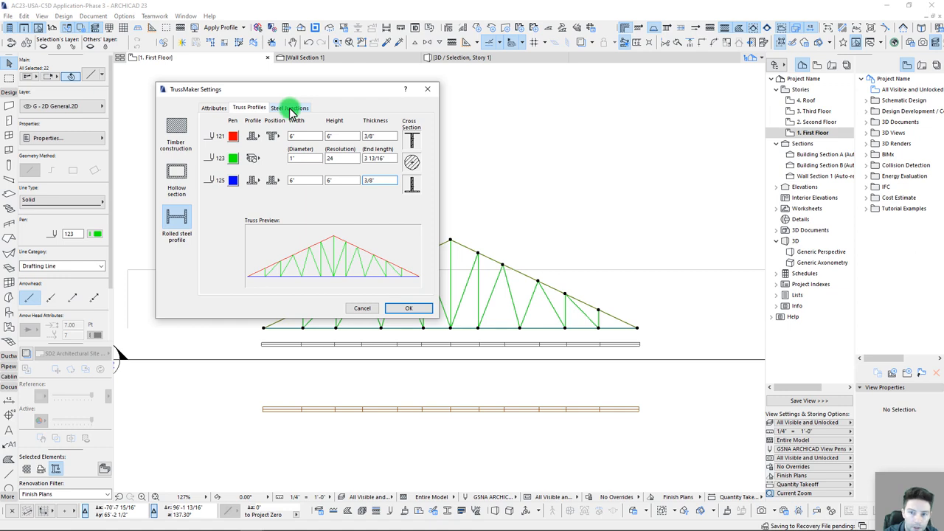
Use junction plates at all joints, including identical profiles, and accept the truss.
left_click(290, 106)
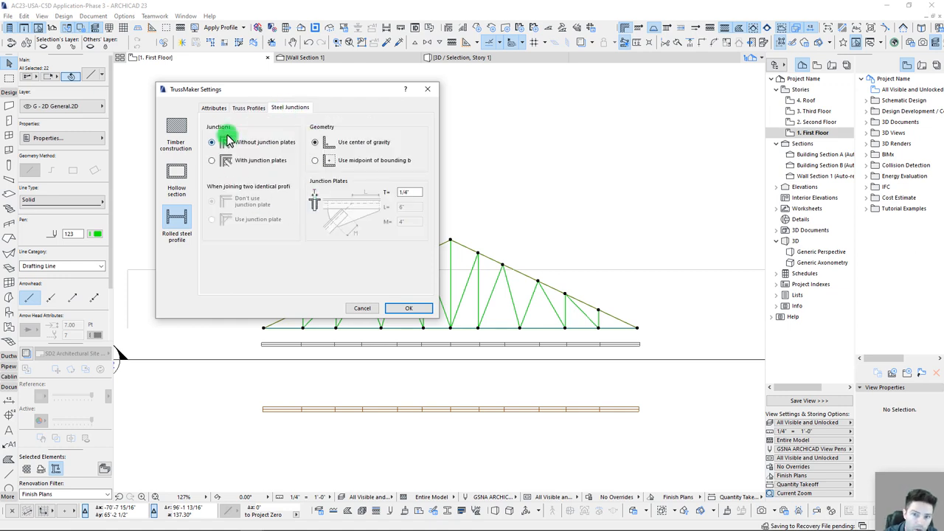
mouse_move(260, 151)
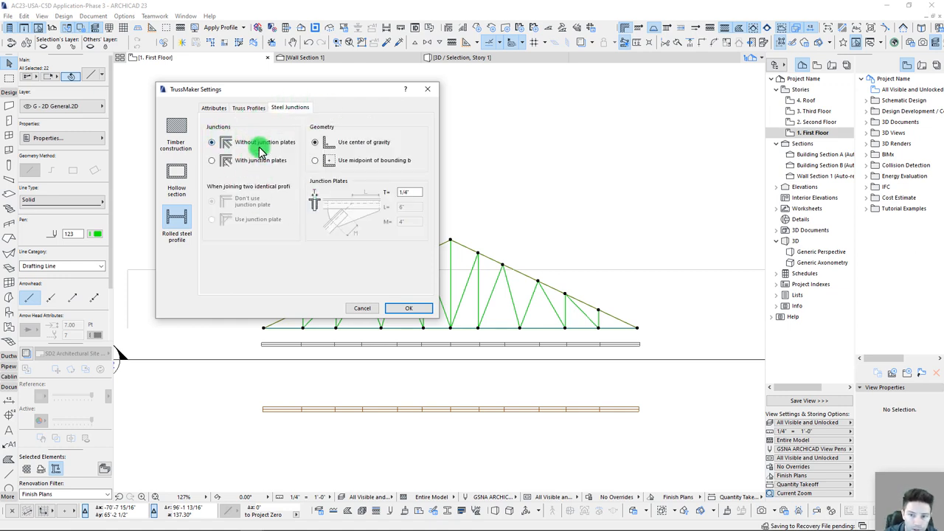
left_click(212, 160)
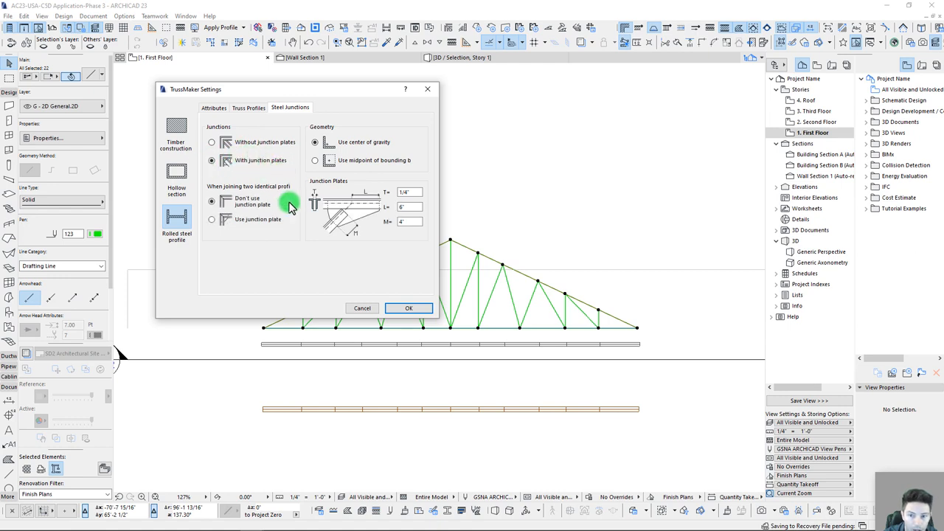
left_click(211, 219)
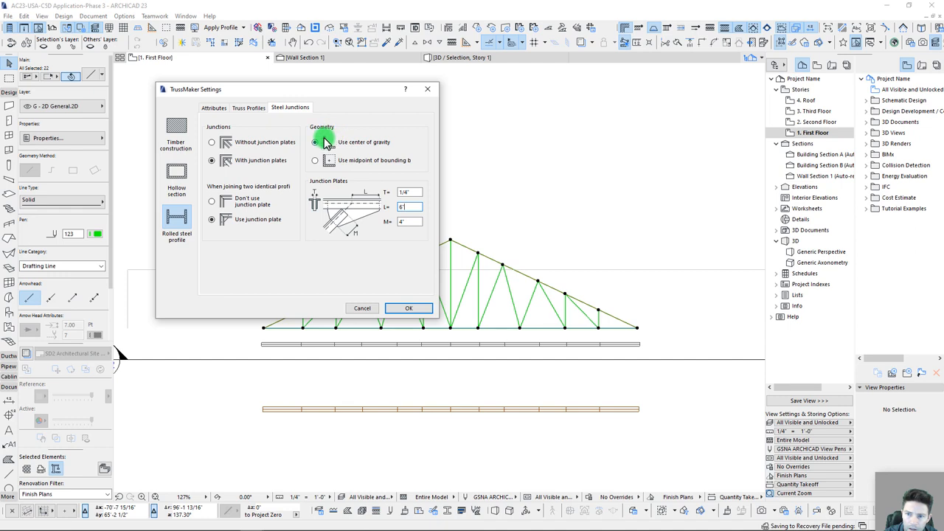
left_click(315, 160)
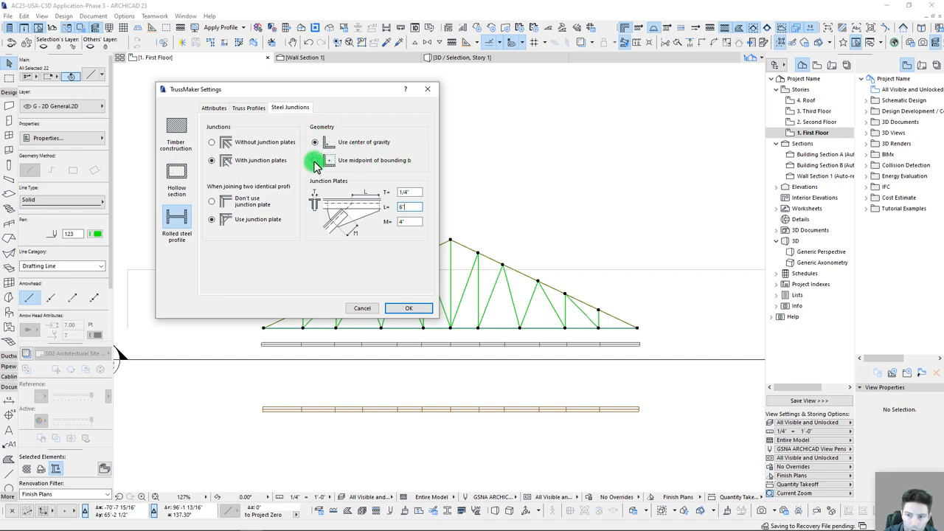
left_click(314, 141)
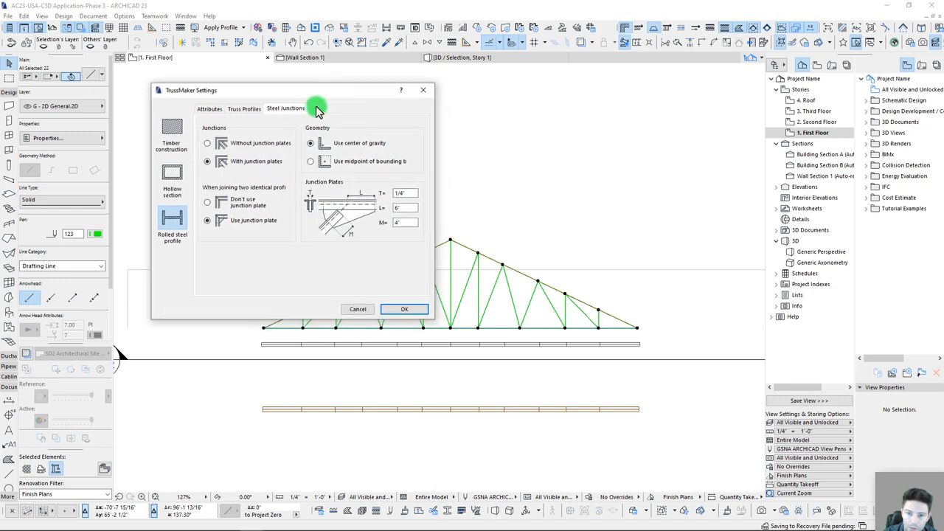
left_click(404, 308)
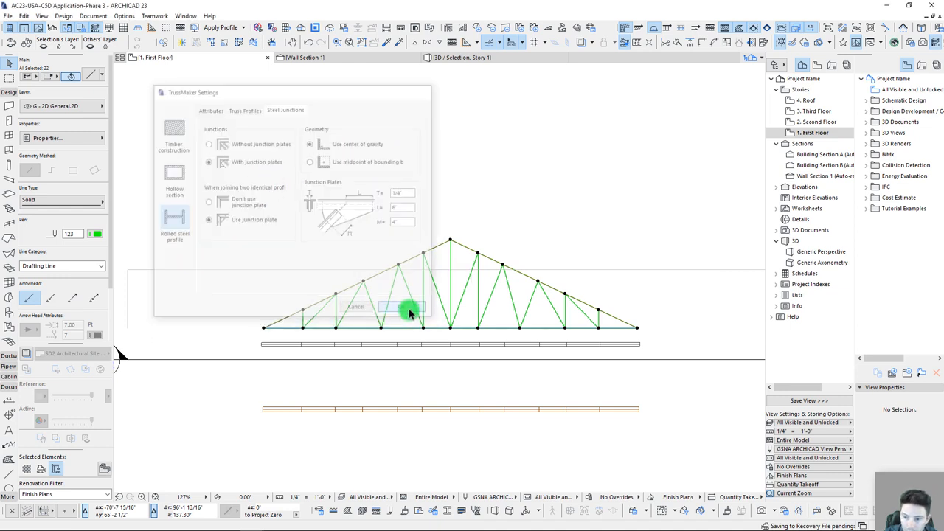
Select the new steel truss and view its gusset plates in 3D.
left_click(409, 306)
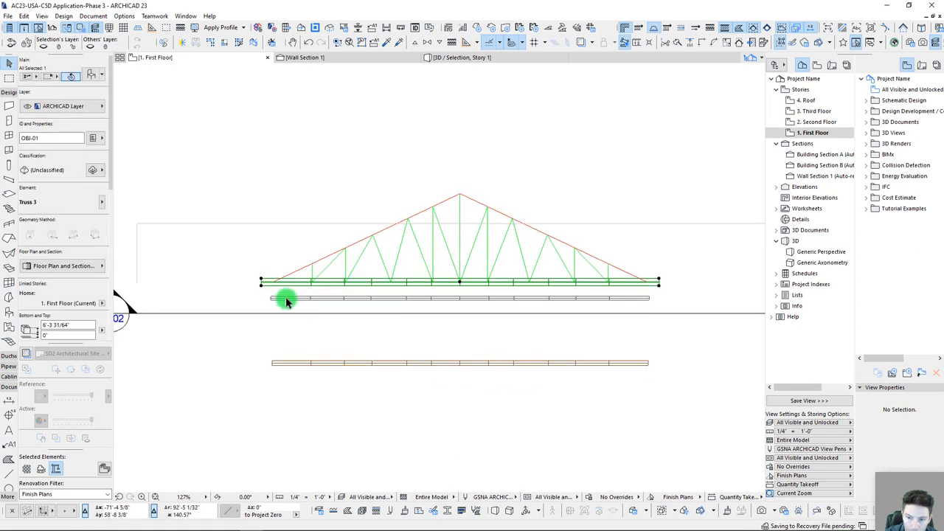
left_click_drag(287, 301, 273, 325)
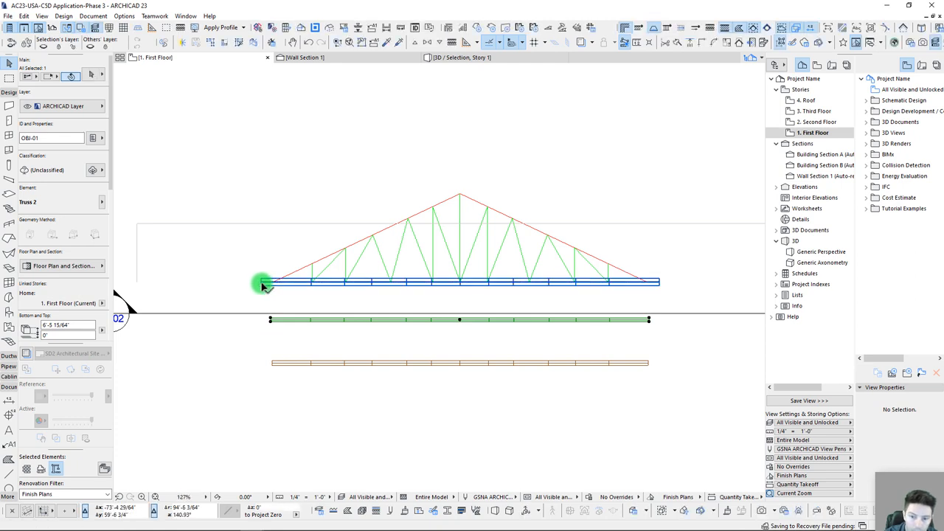
left_click(254, 362)
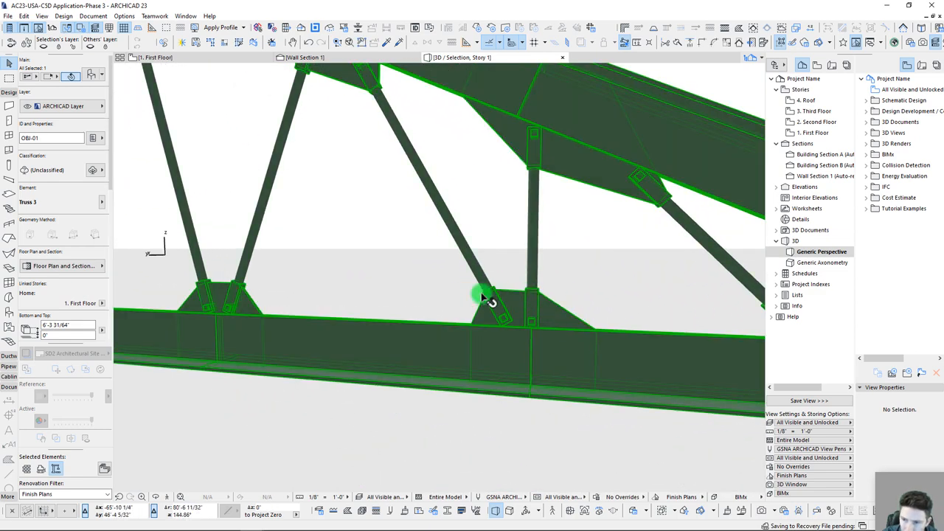
Orbit the gusset-plated steel truss from several angles, then go back to the plan.
left_click_drag(479, 295, 457, 317)
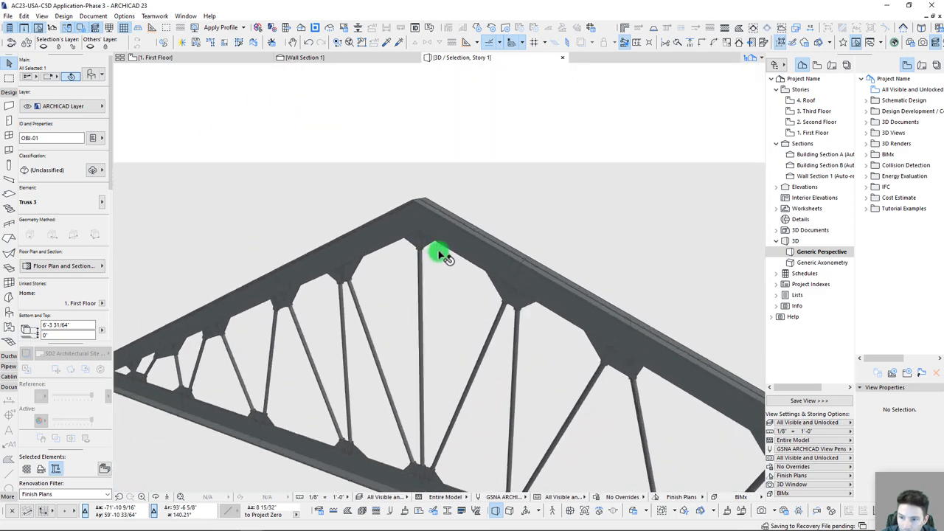
left_click_drag(442, 254, 406, 221)
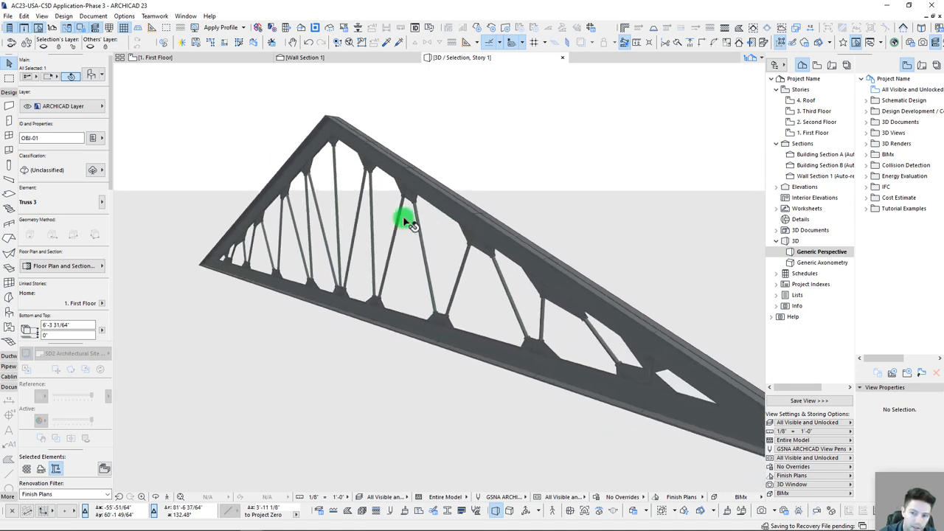
left_click(409, 221)
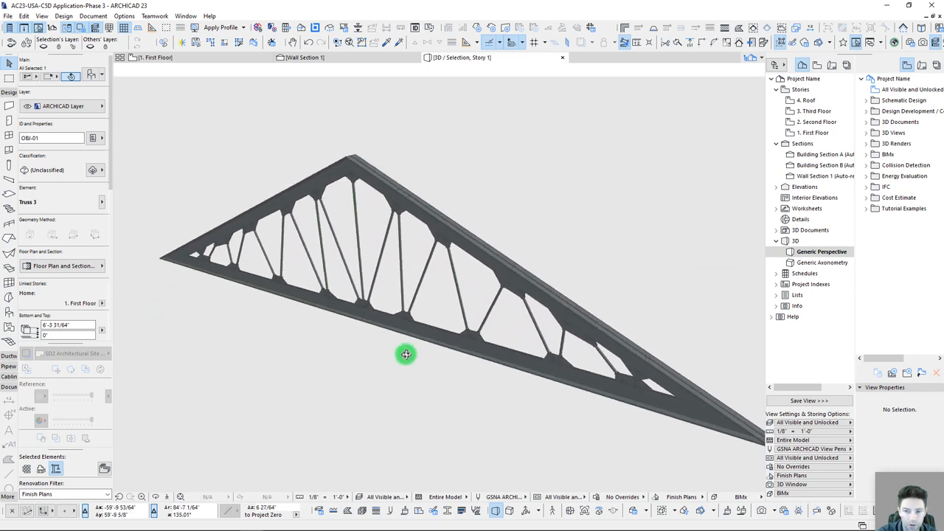
left_click(406, 354)
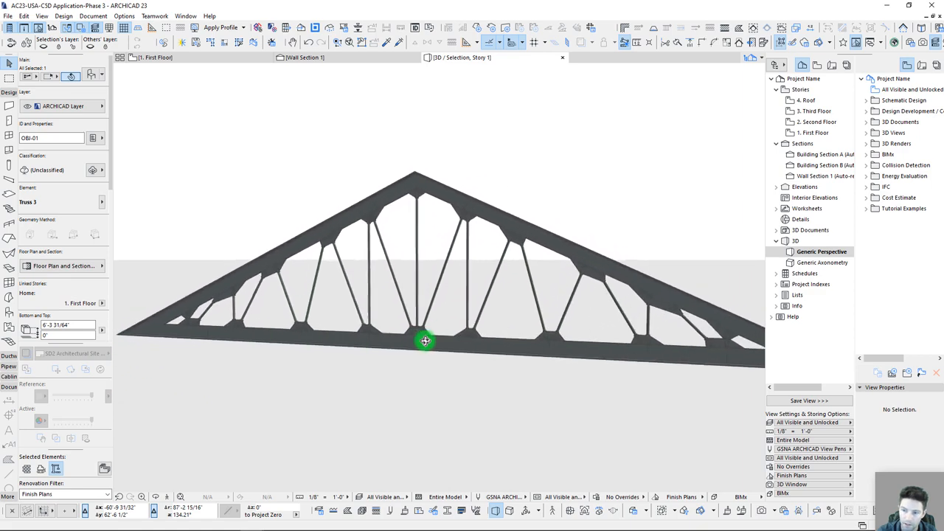
left_click_drag(426, 341, 471, 300)
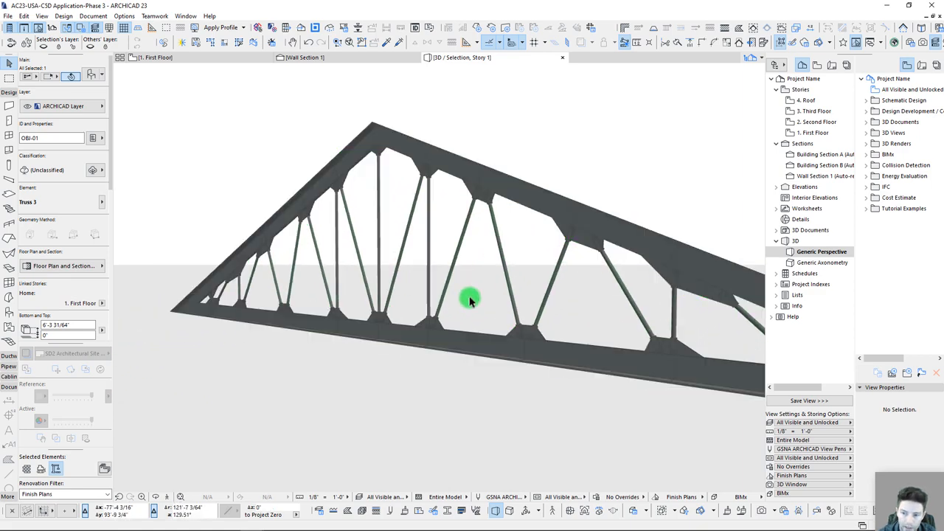
left_click(471, 299)
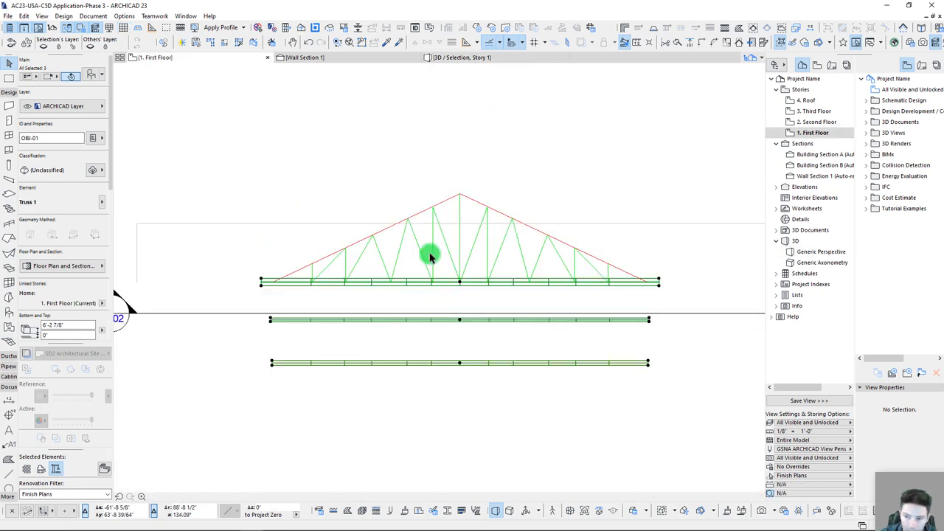
Select the steel truss and multiply it into a row of four evenly spaced trusses.
left_click(666, 294)
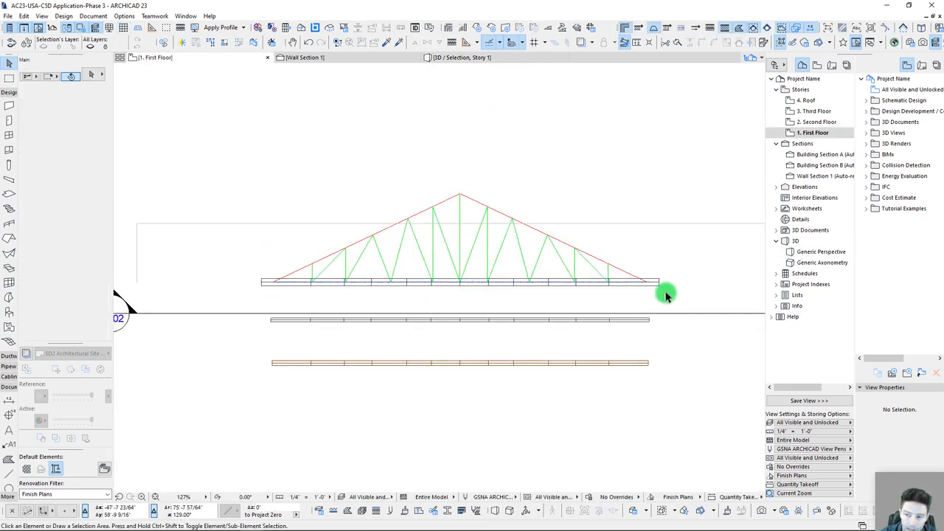
left_click(668, 284)
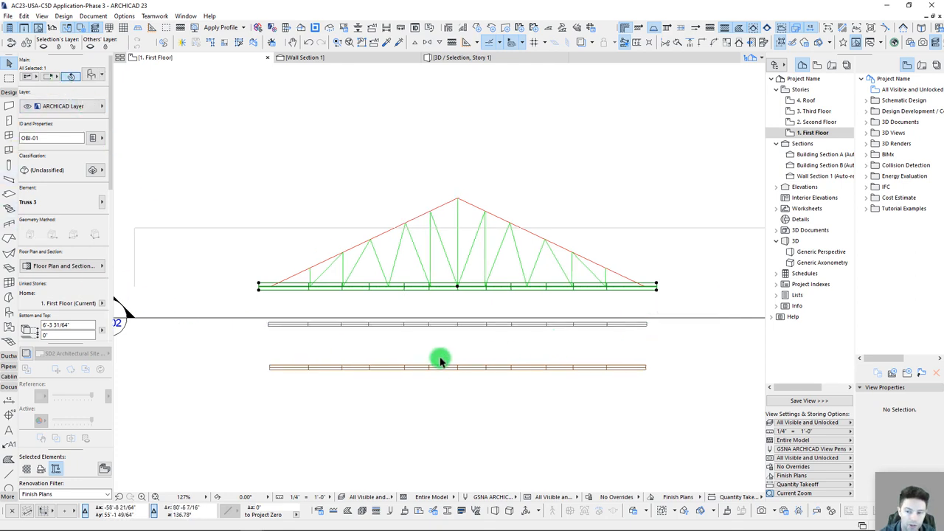
scroll("down", 3)
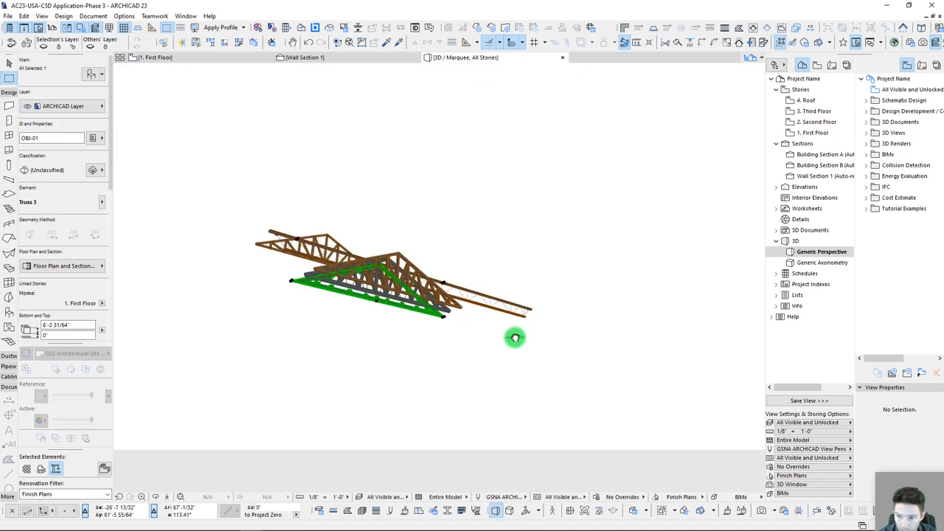
left_click_drag(515, 338, 486, 328)
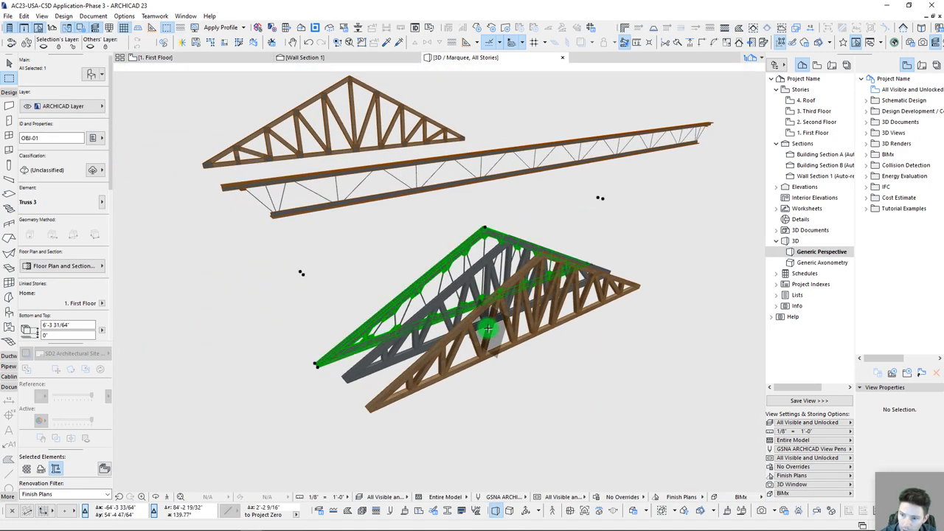
left_click_drag(488, 328, 477, 318)
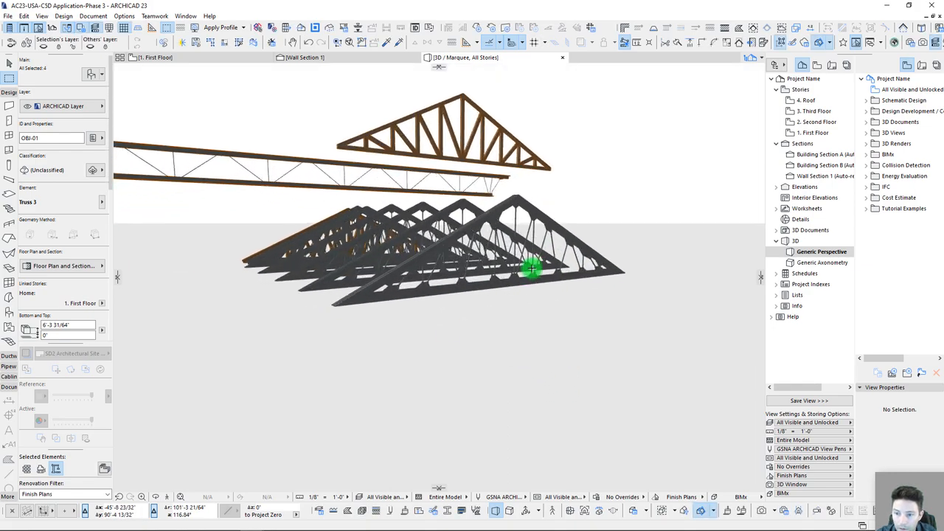
left_click_drag(531, 269, 531, 269)
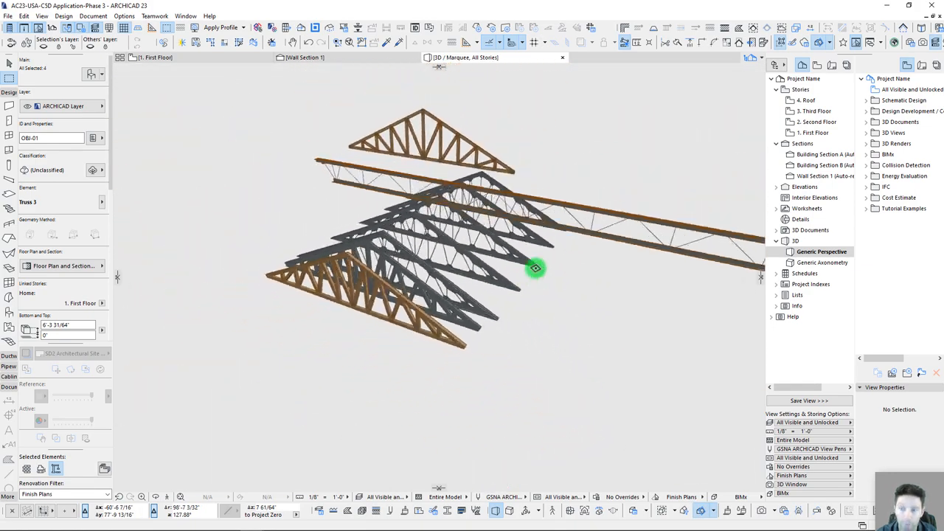
left_click(536, 268)
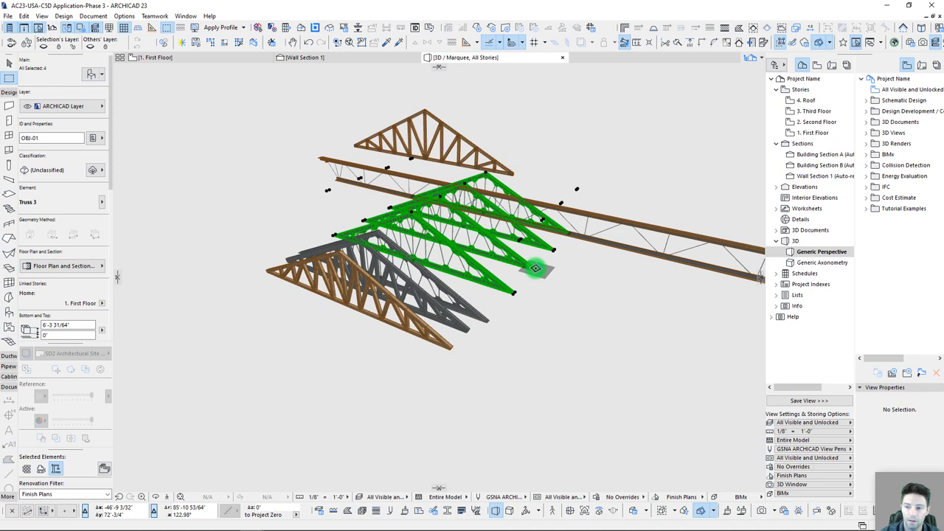